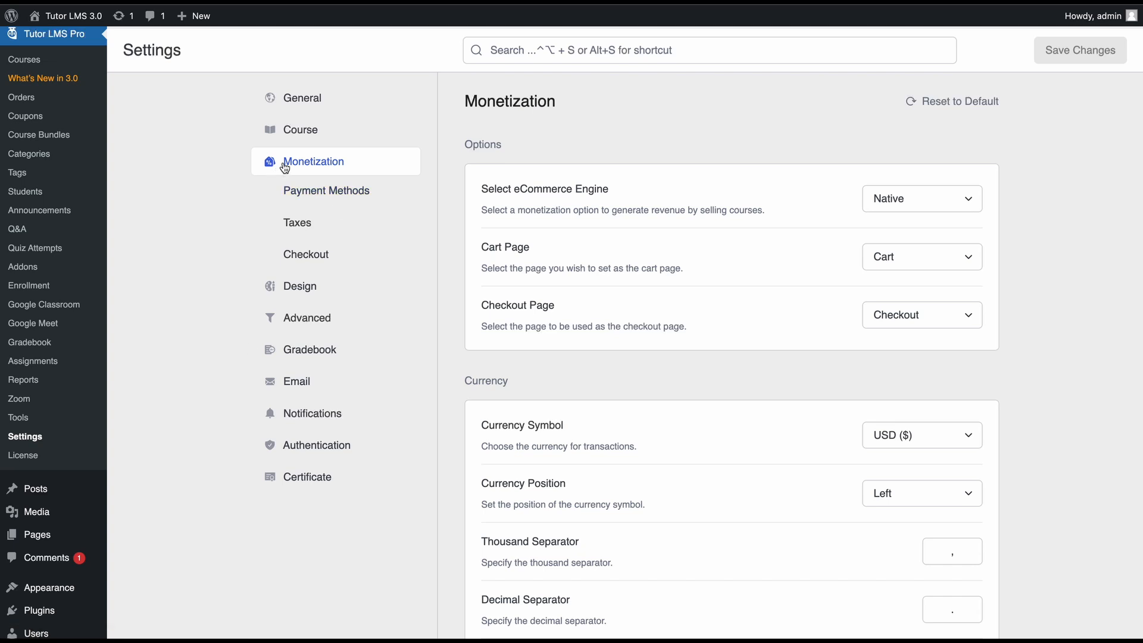
mouse_move(917, 212)
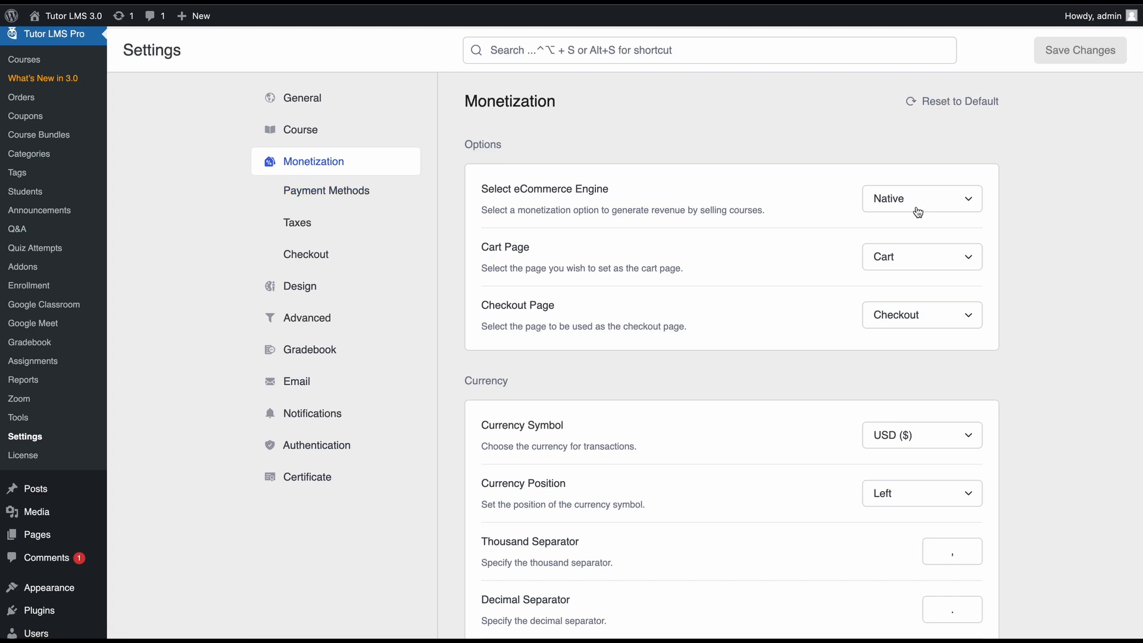
Step: Check the eCommerce Engine choices under Monetization and open Payment Methods
click(921, 199)
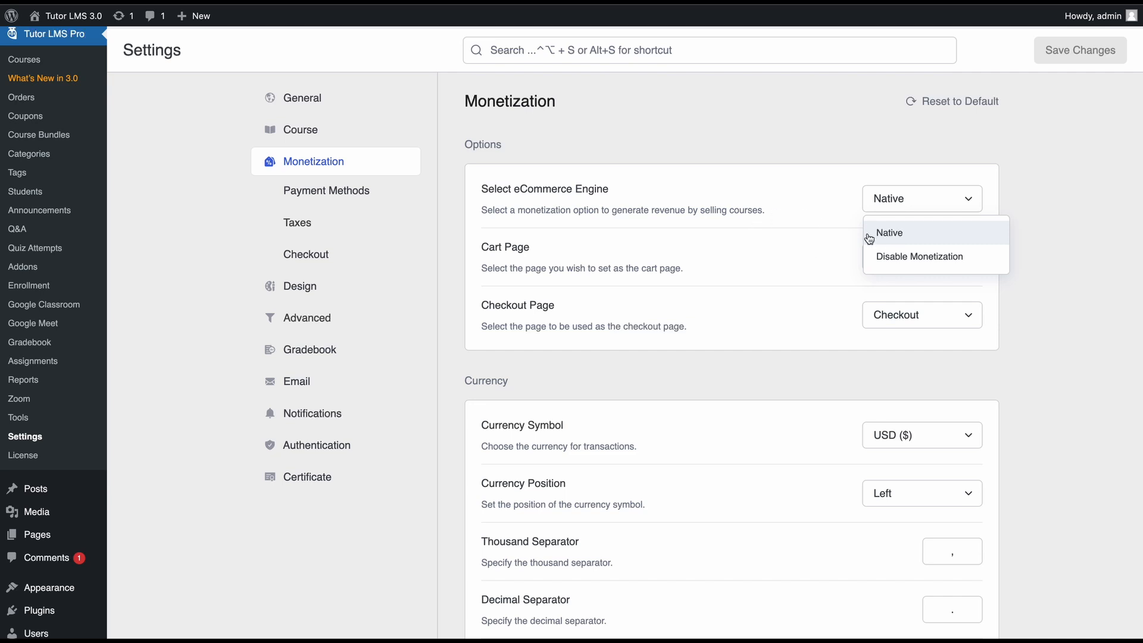
click(326, 191)
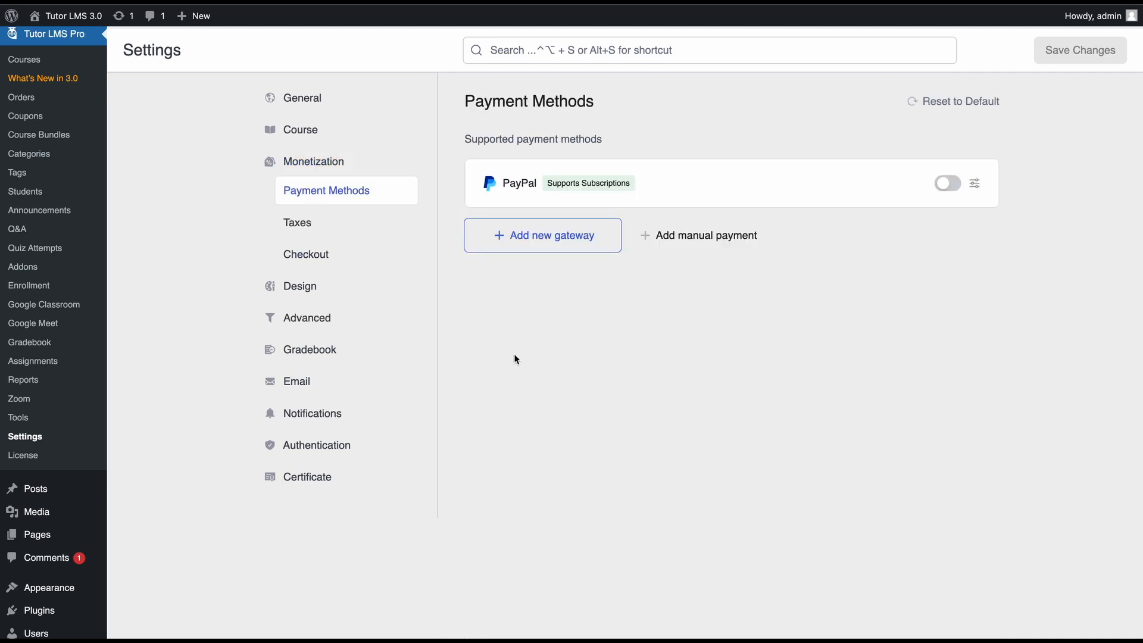
mouse_move(1086, 142)
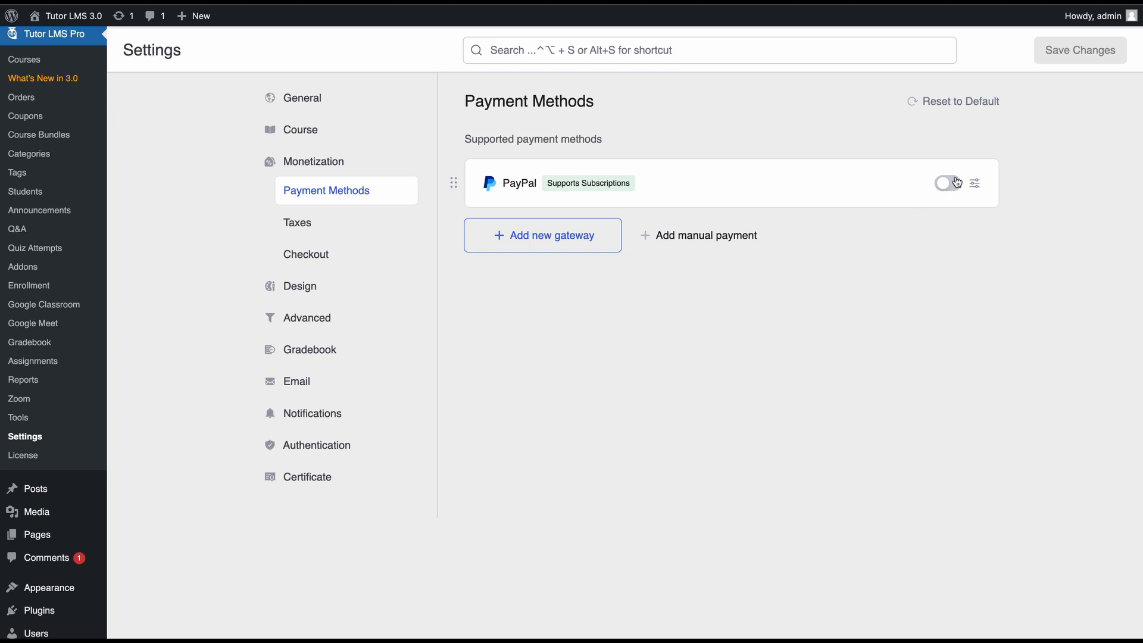
Step: Expand the PayPal gateway's configuration form with environment and empty credential fields
click(976, 184)
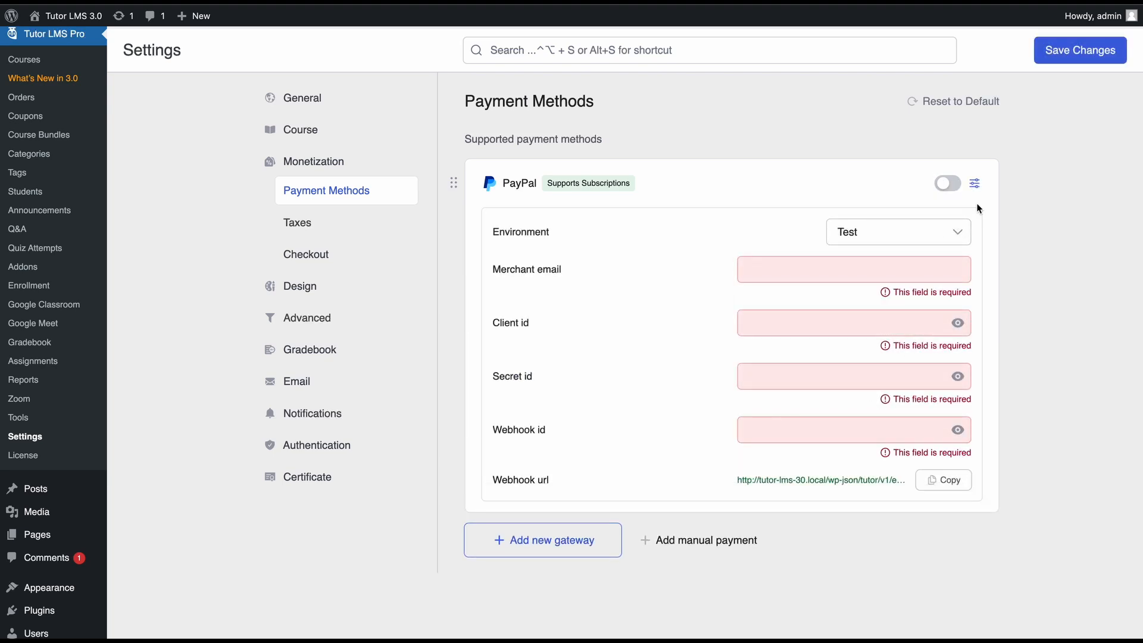
mouse_move(925, 196)
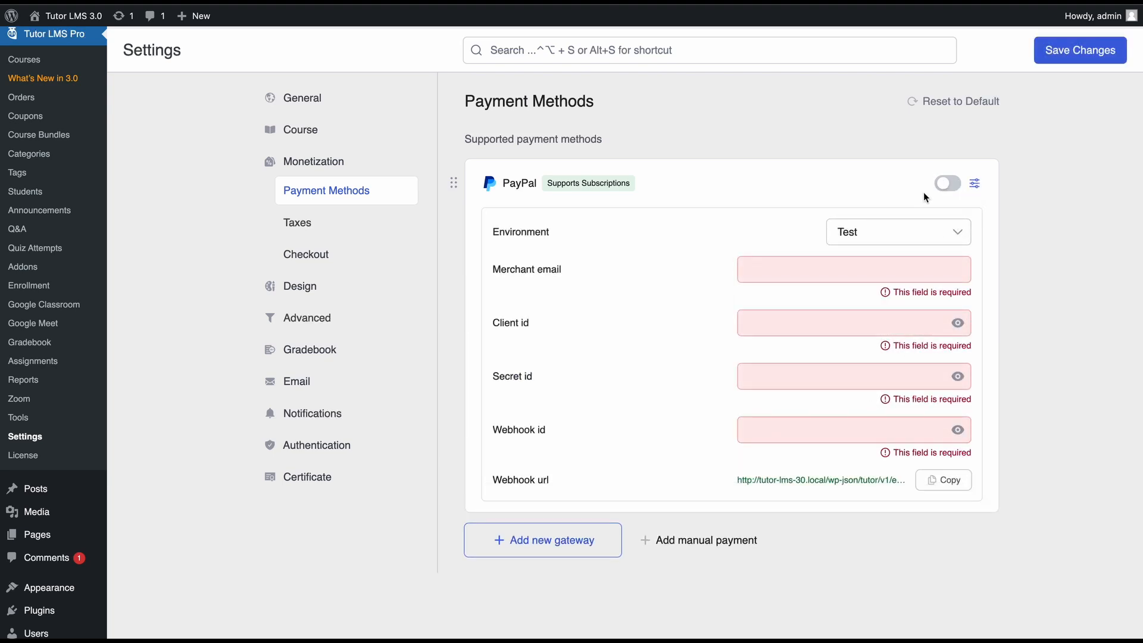
click(854, 269)
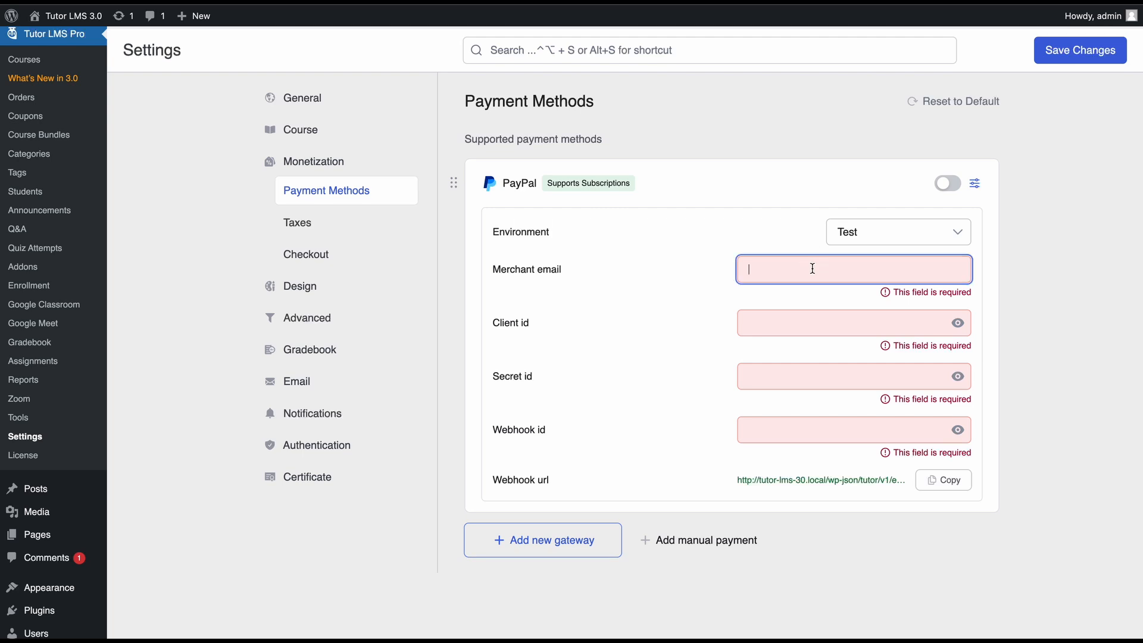
click(855, 376)
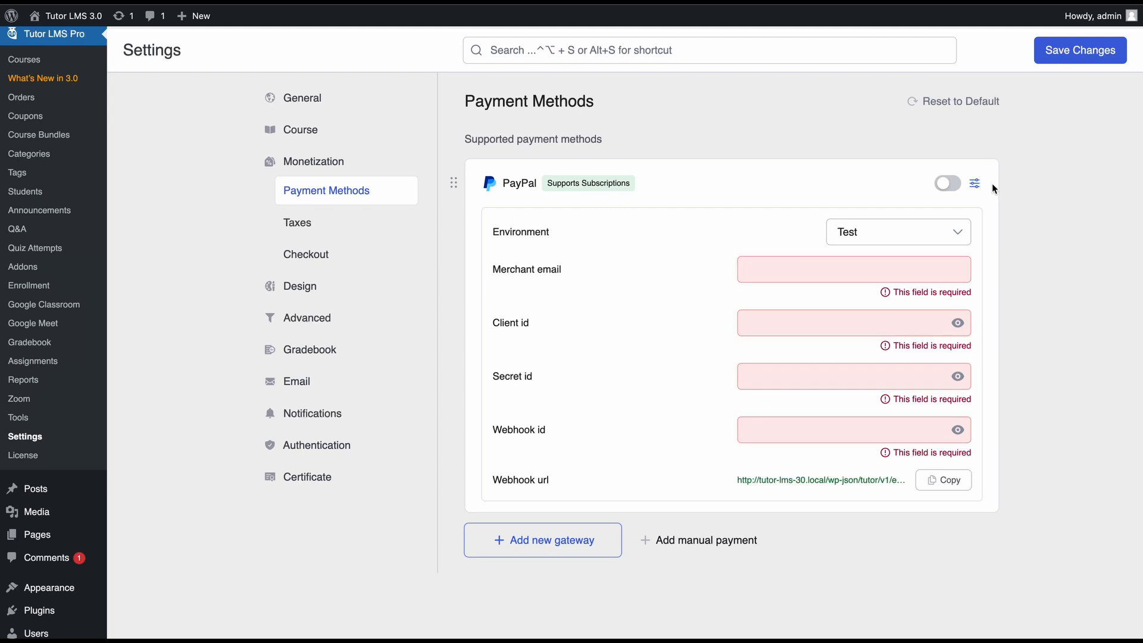
mouse_move(890, 196)
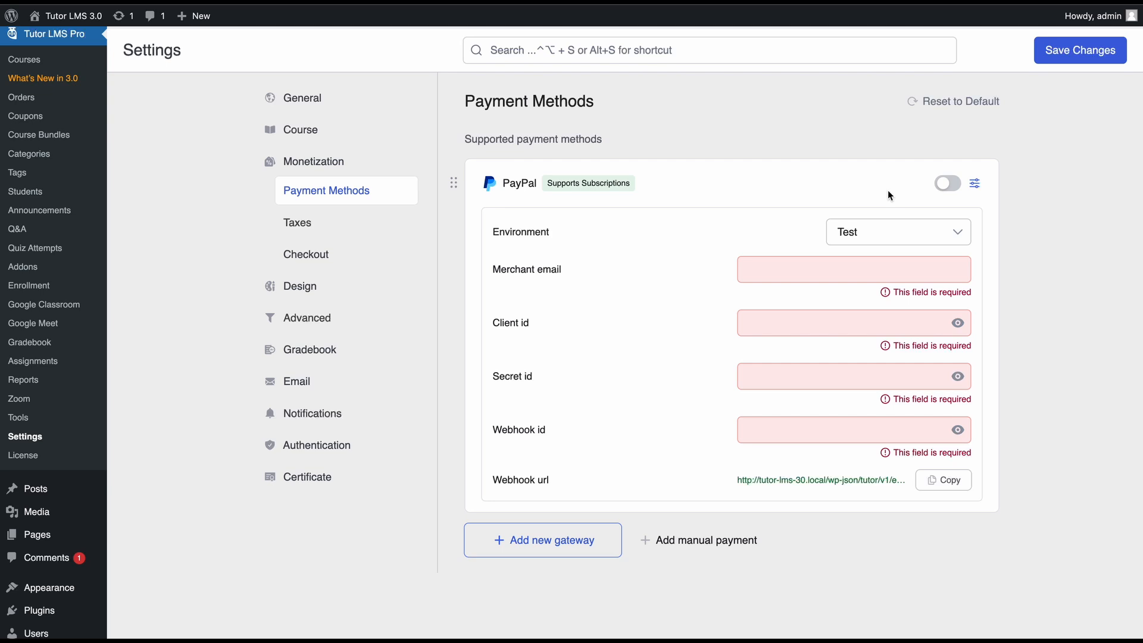
click(854, 269)
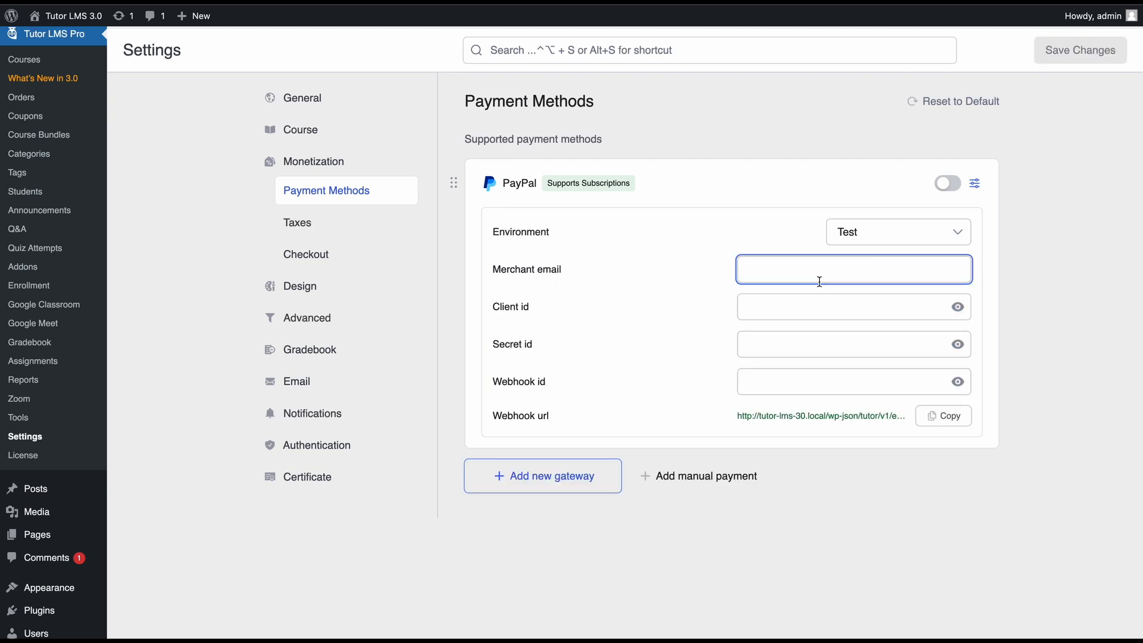
Step: Enter the sandbox merchant email in the PayPal Merchant email field
click(854, 269)
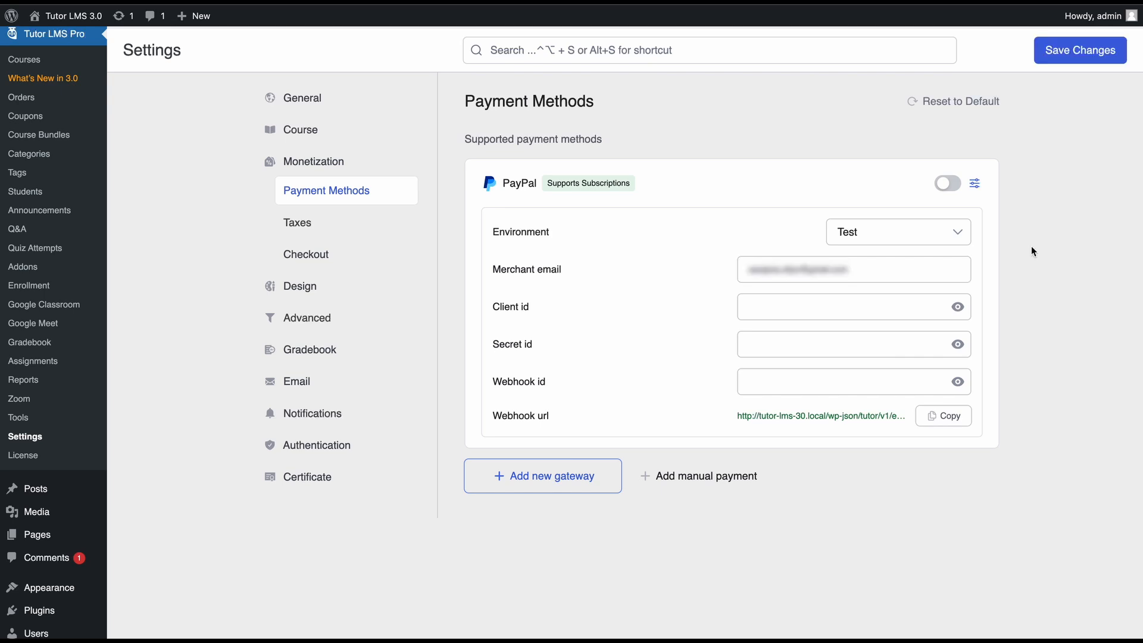
mouse_move(898, 240)
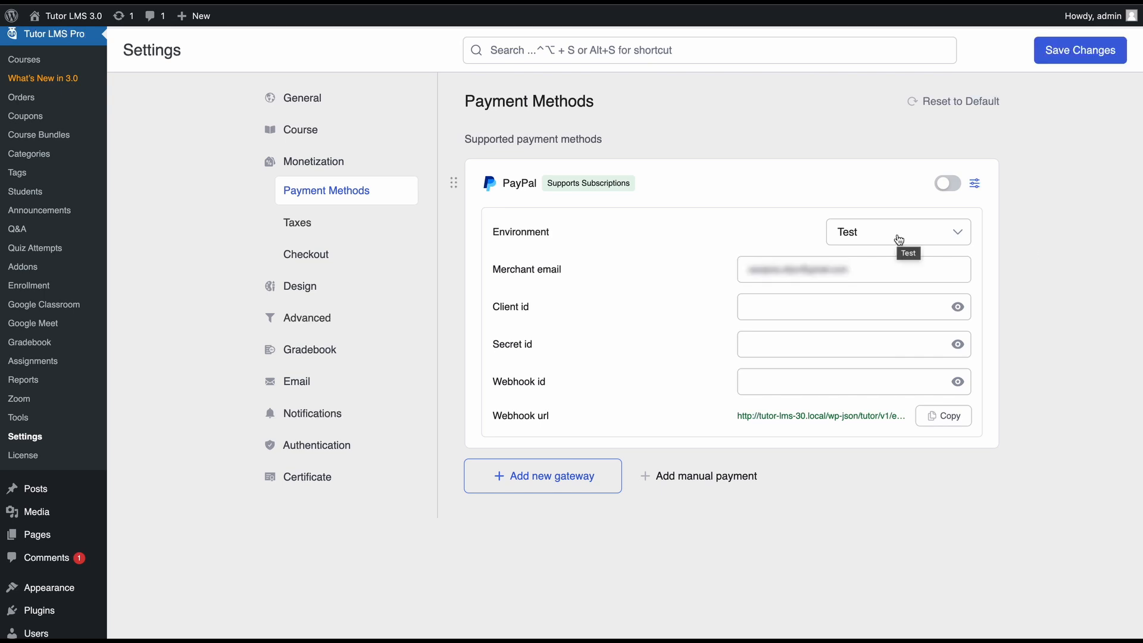
mouse_move(1010, 233)
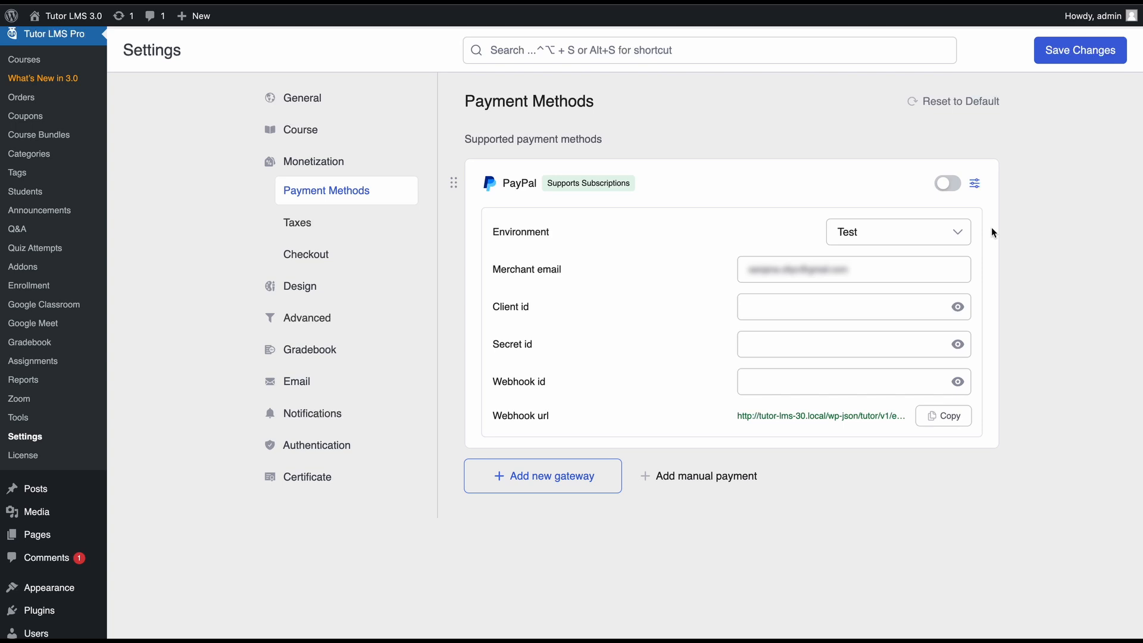
mouse_move(534, 313)
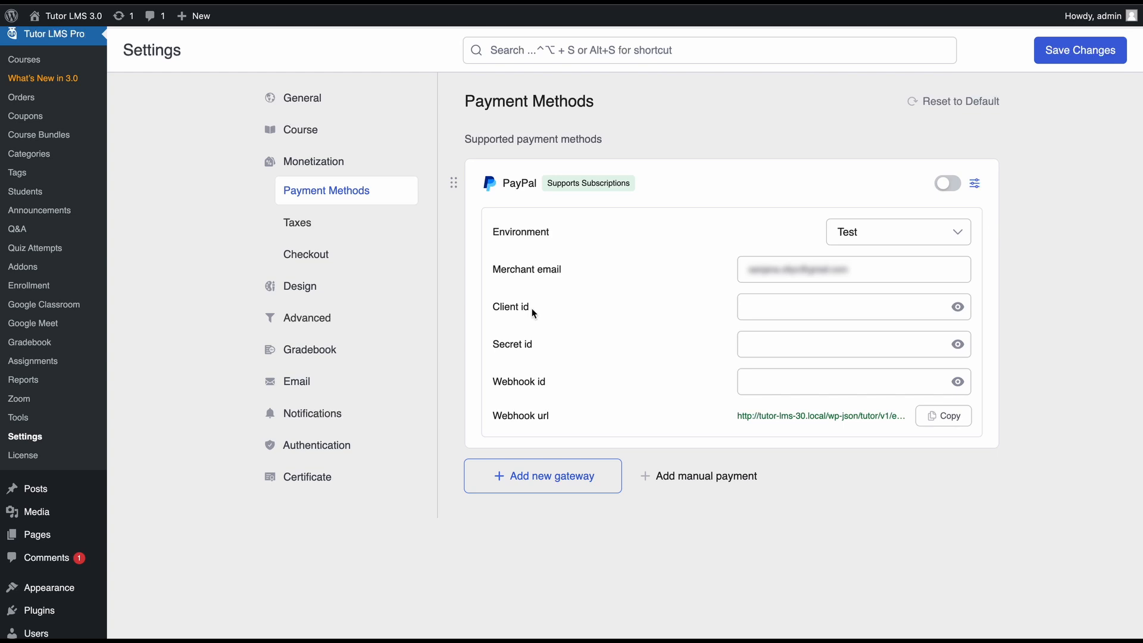
mouse_move(519, 359)
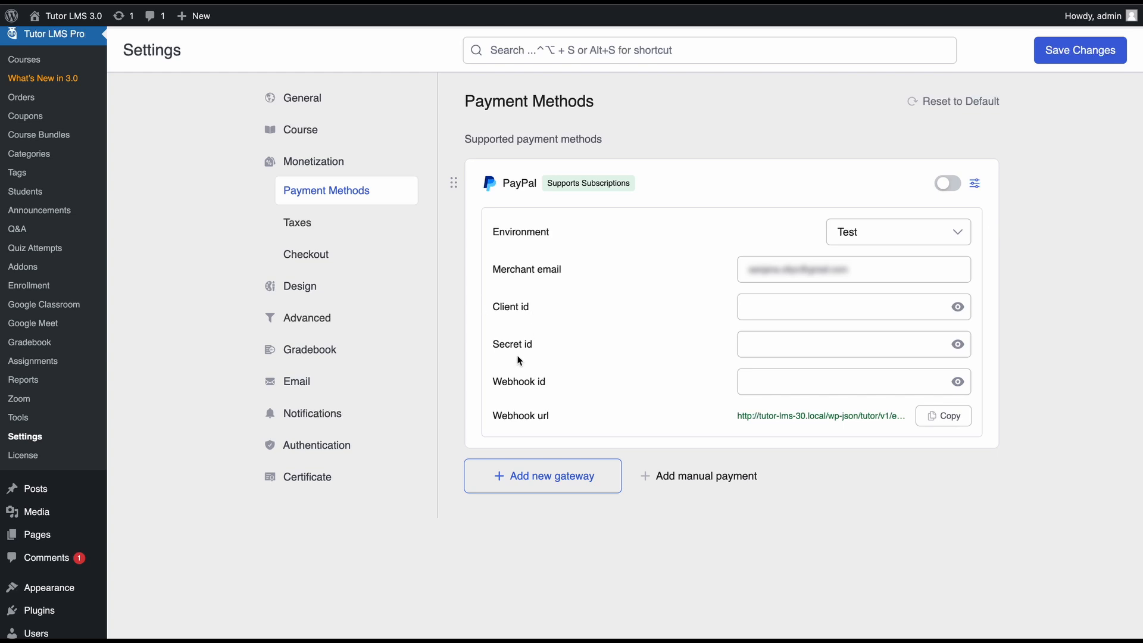
mouse_move(531, 388)
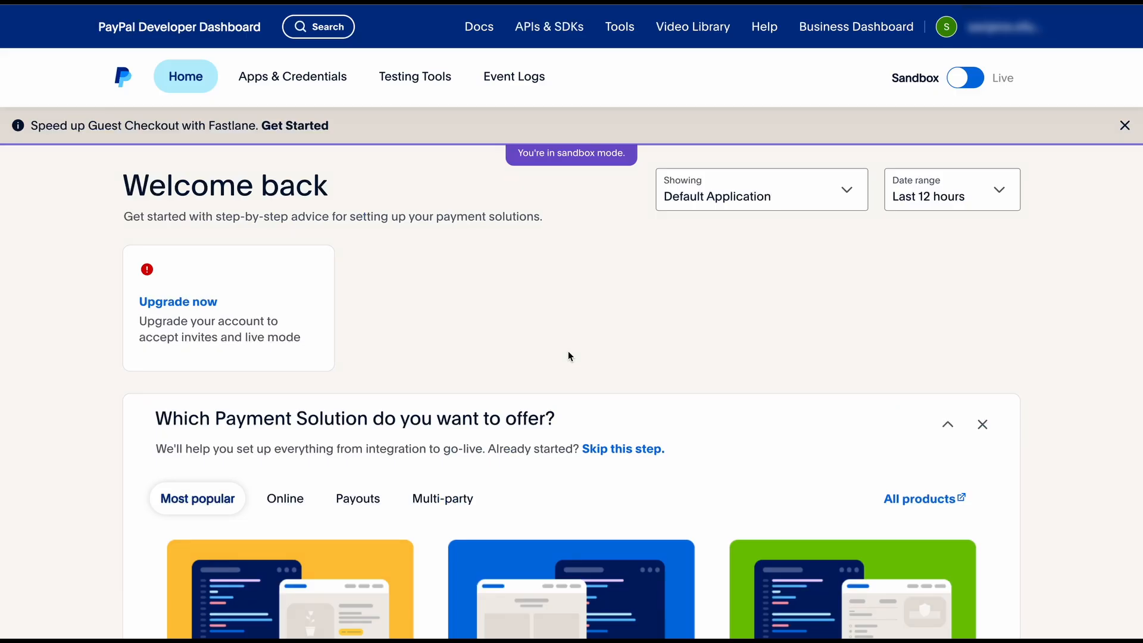
mouse_move(265, 216)
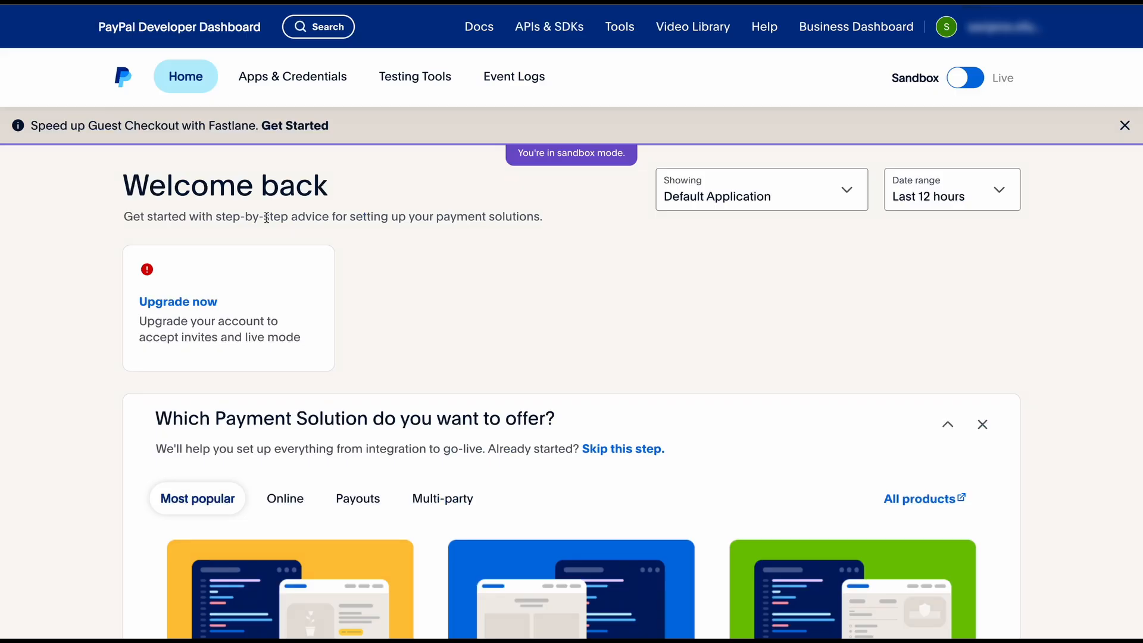
mouse_move(914, 108)
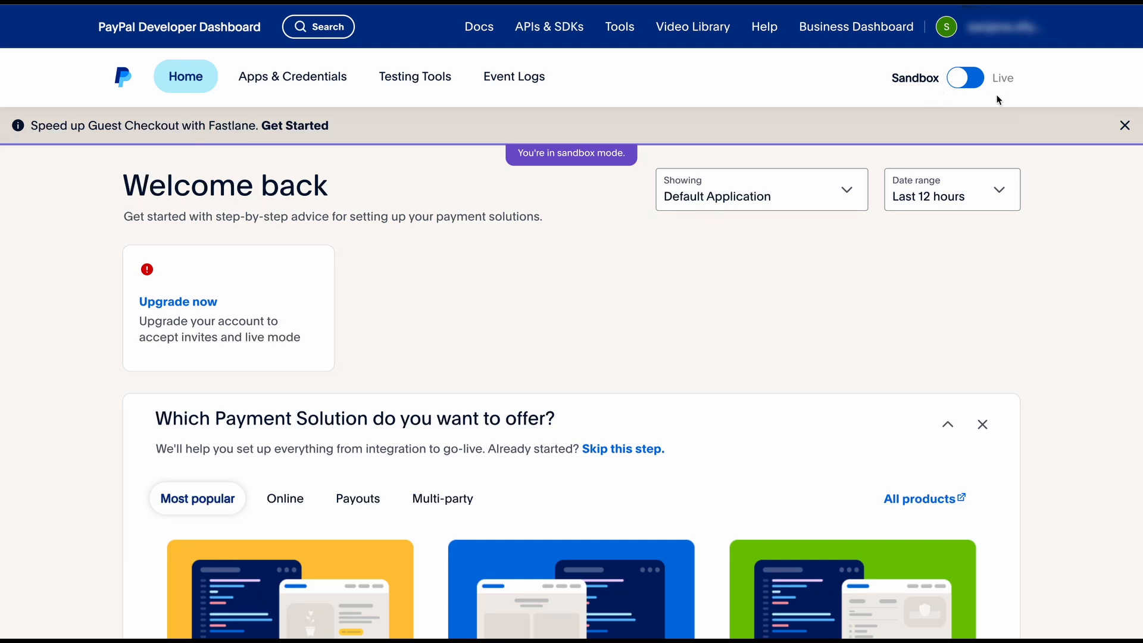
mouse_move(893, 66)
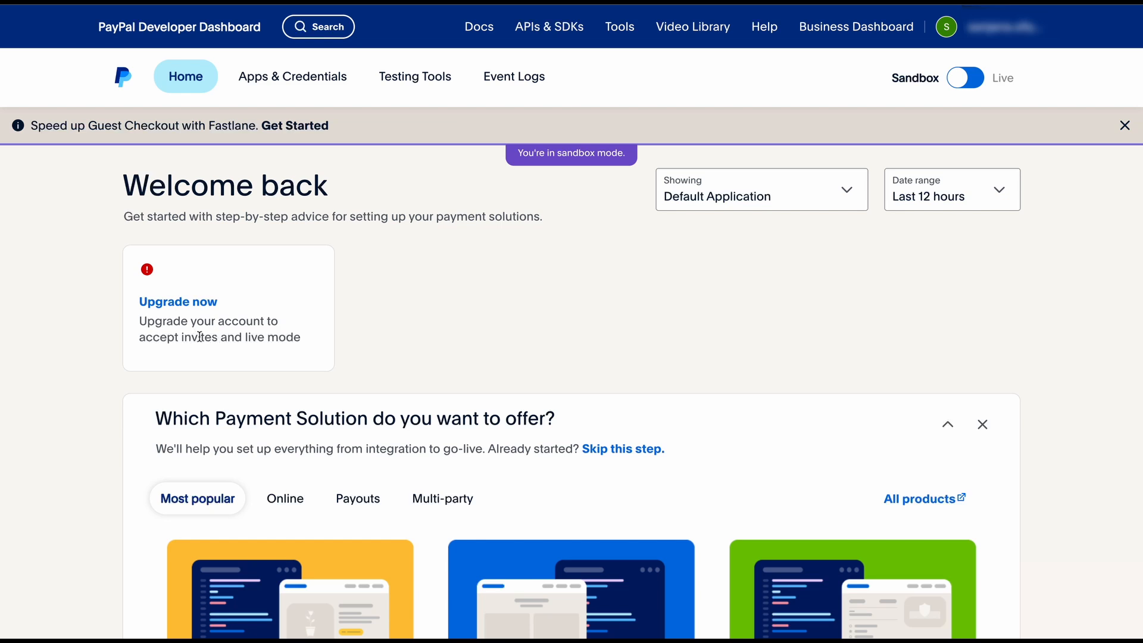
mouse_move(240, 343)
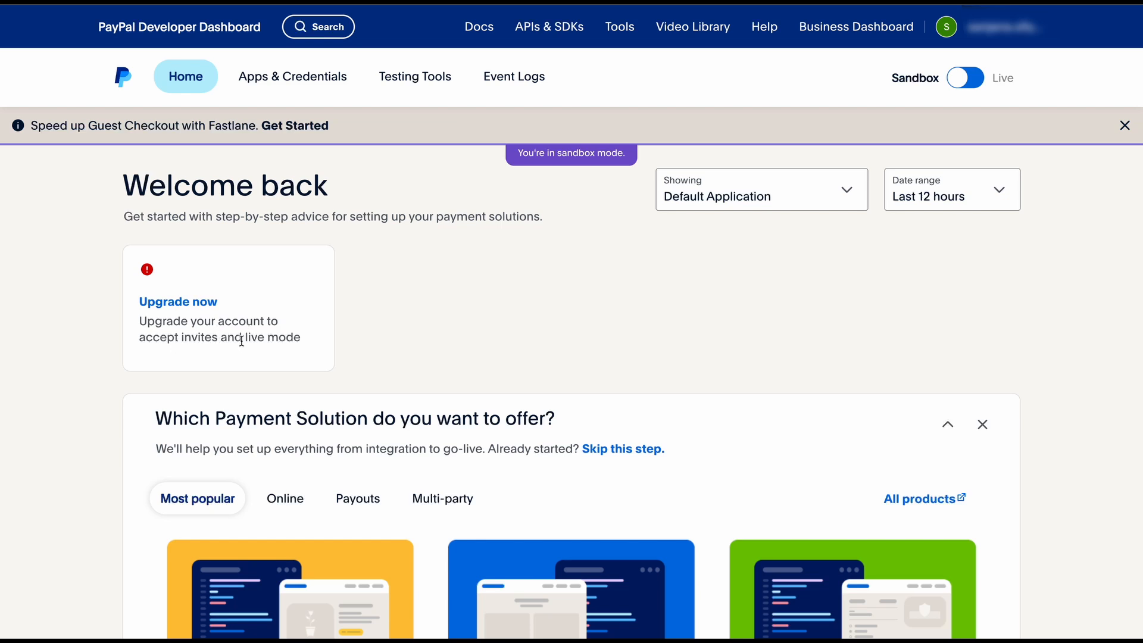
mouse_move(967, 161)
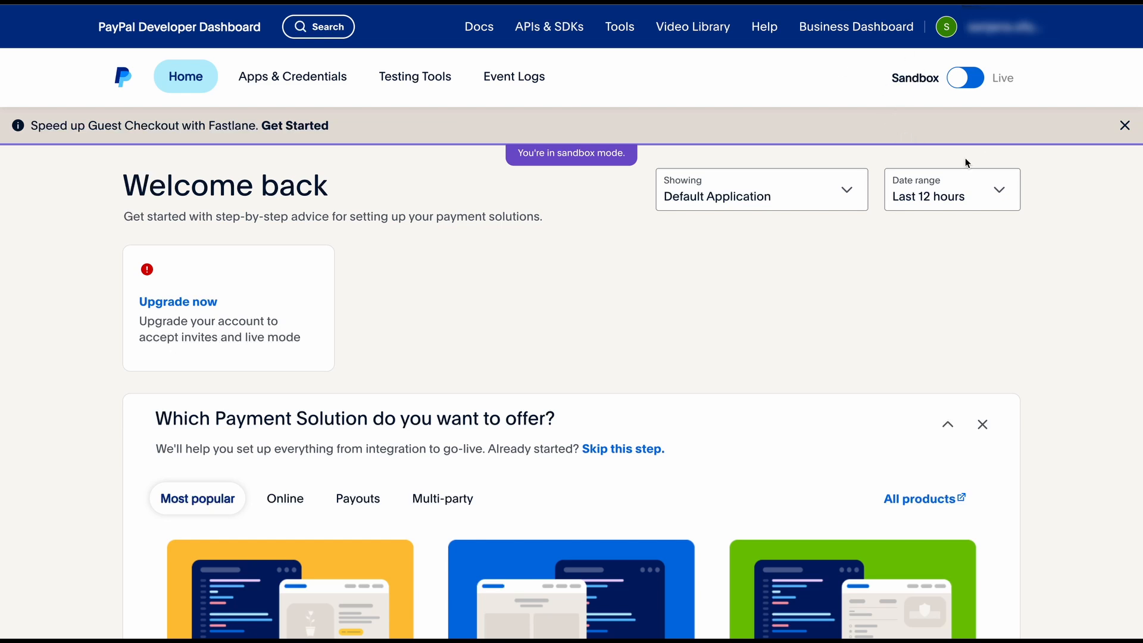
mouse_move(1010, 92)
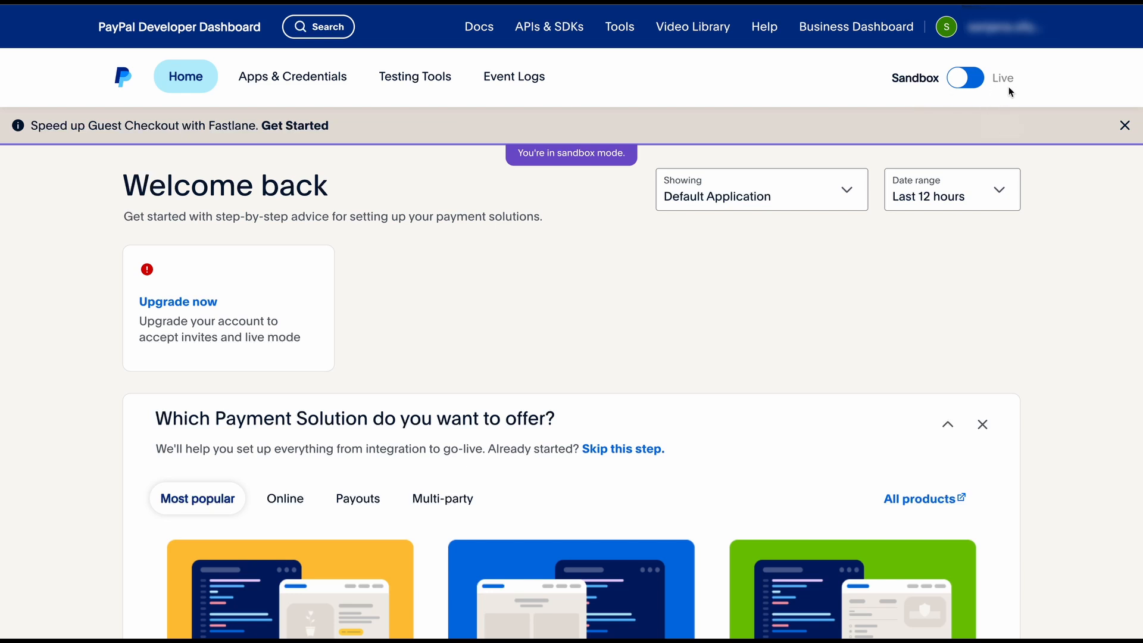
mouse_move(340, 350)
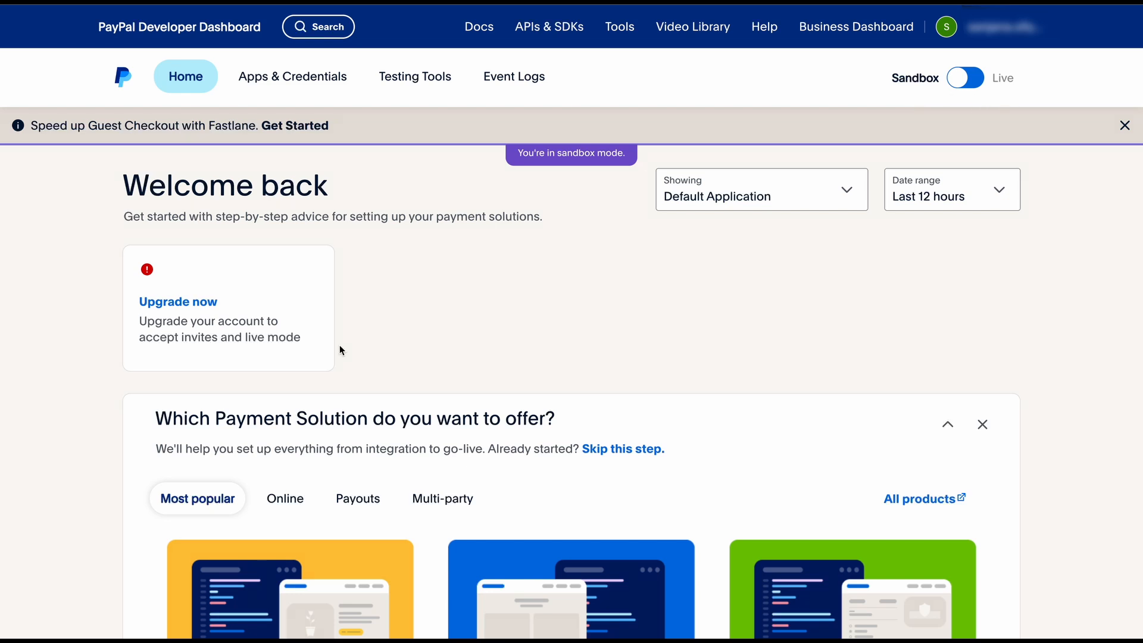
mouse_move(428, 307)
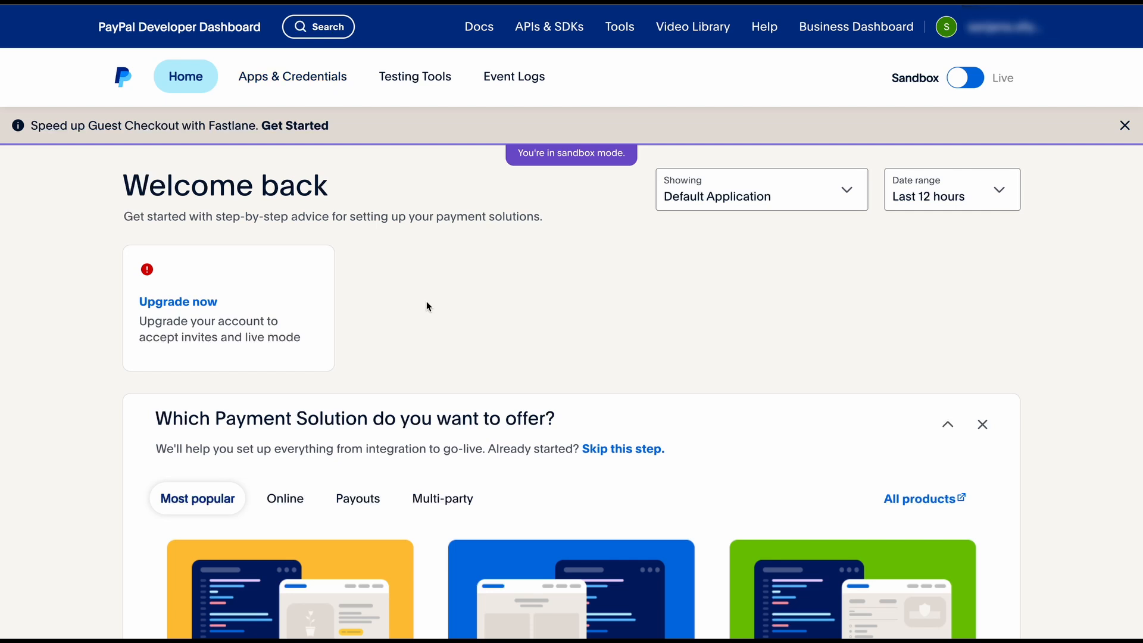
mouse_move(317, 91)
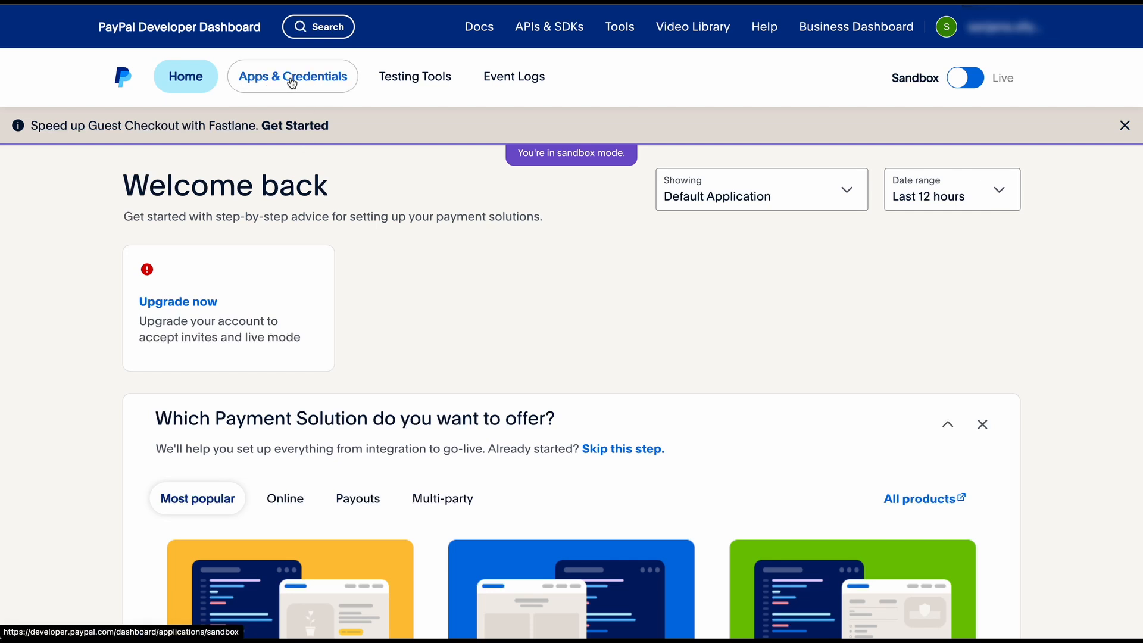
Step: Show the sandbox Apps & Credentials page listing REST API apps
click(293, 76)
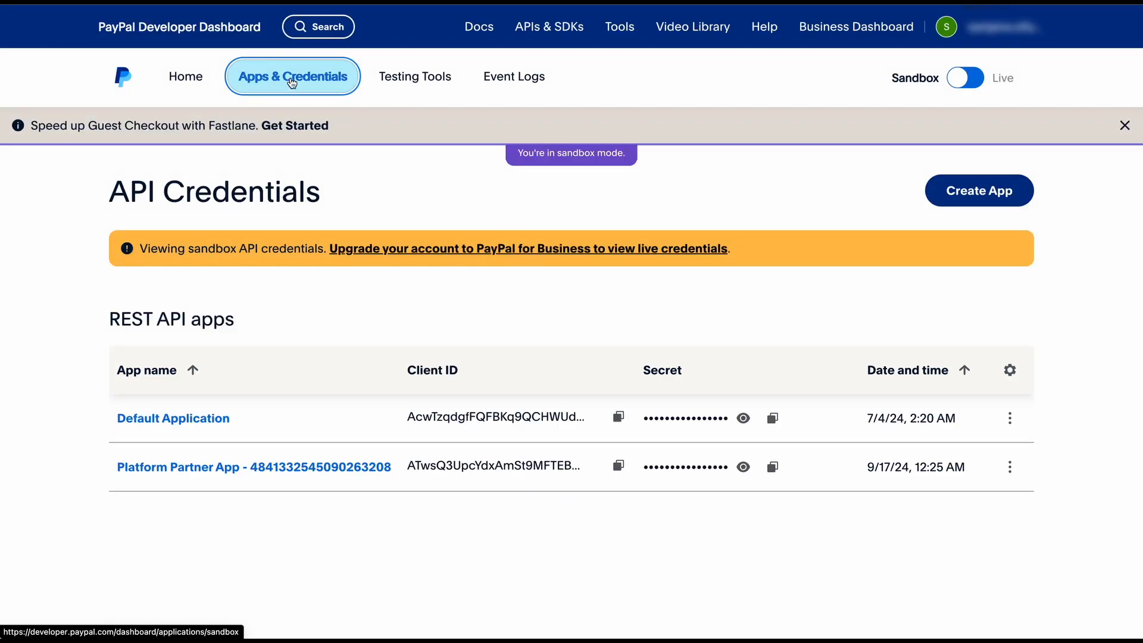
mouse_move(955, 208)
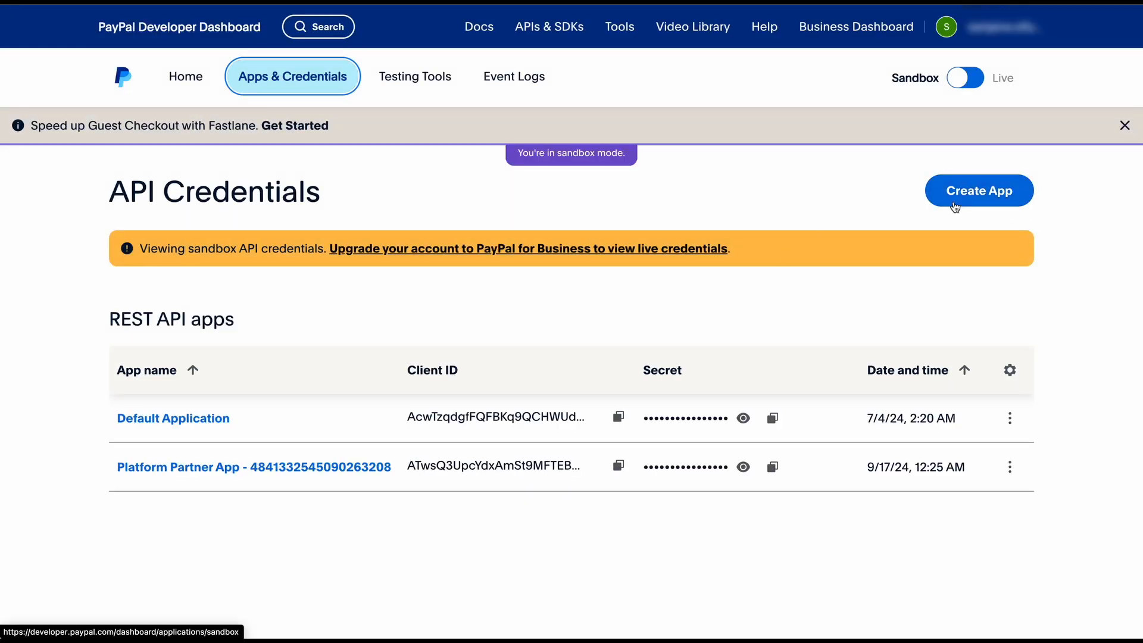
Step: Create a new sandbox Merchant app named 'Tutor LMS'
click(979, 191)
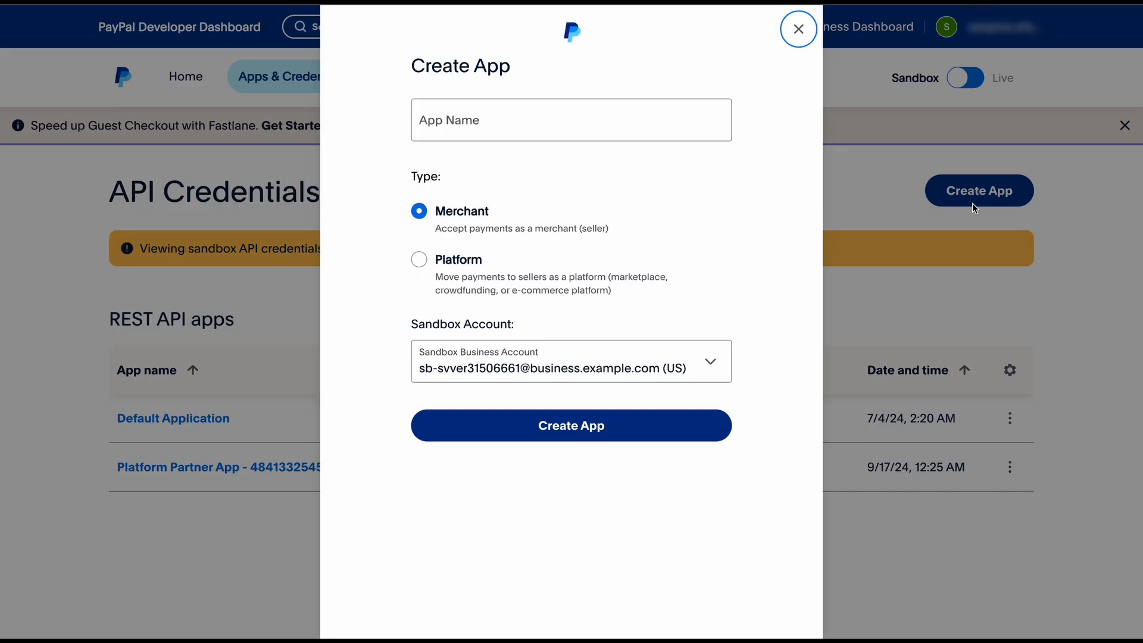
mouse_move(777, 176)
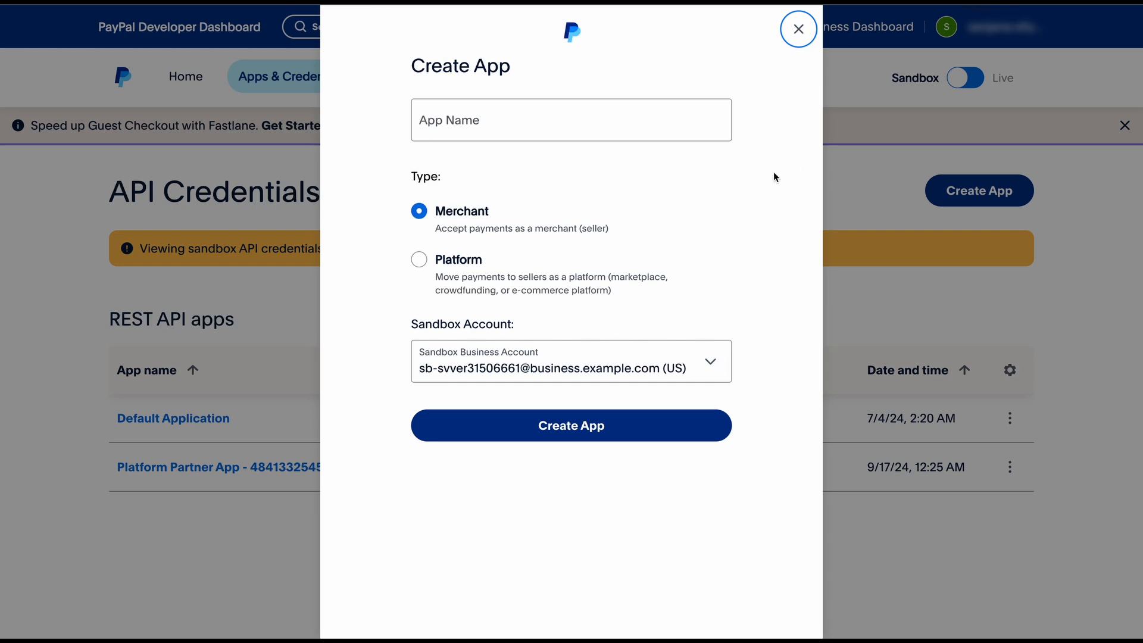
click(572, 119)
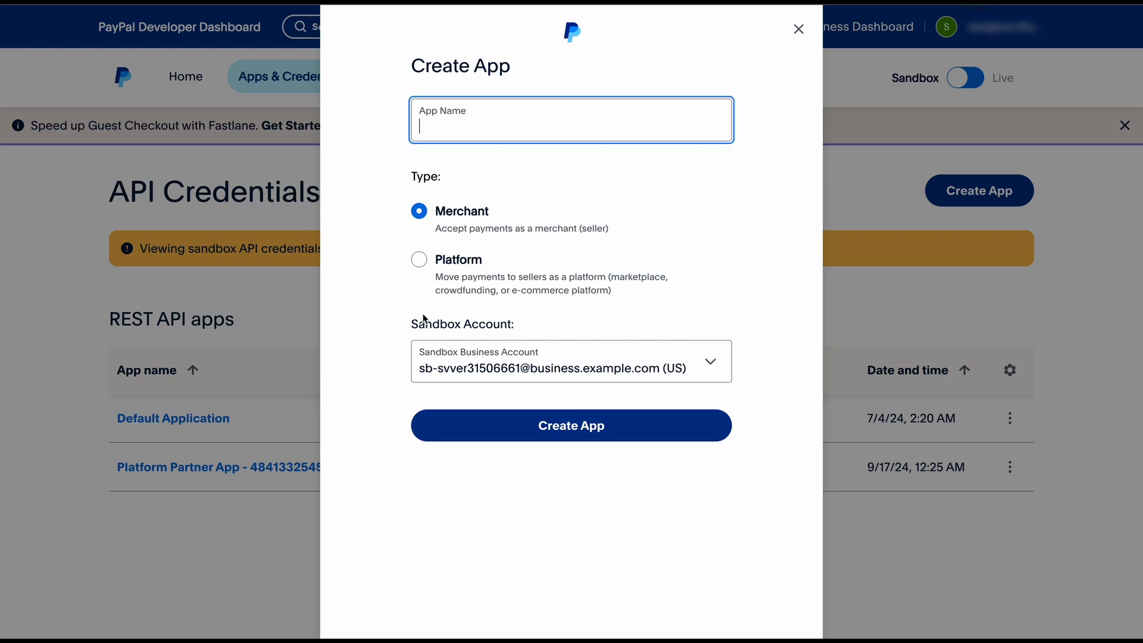
text(Tutor)
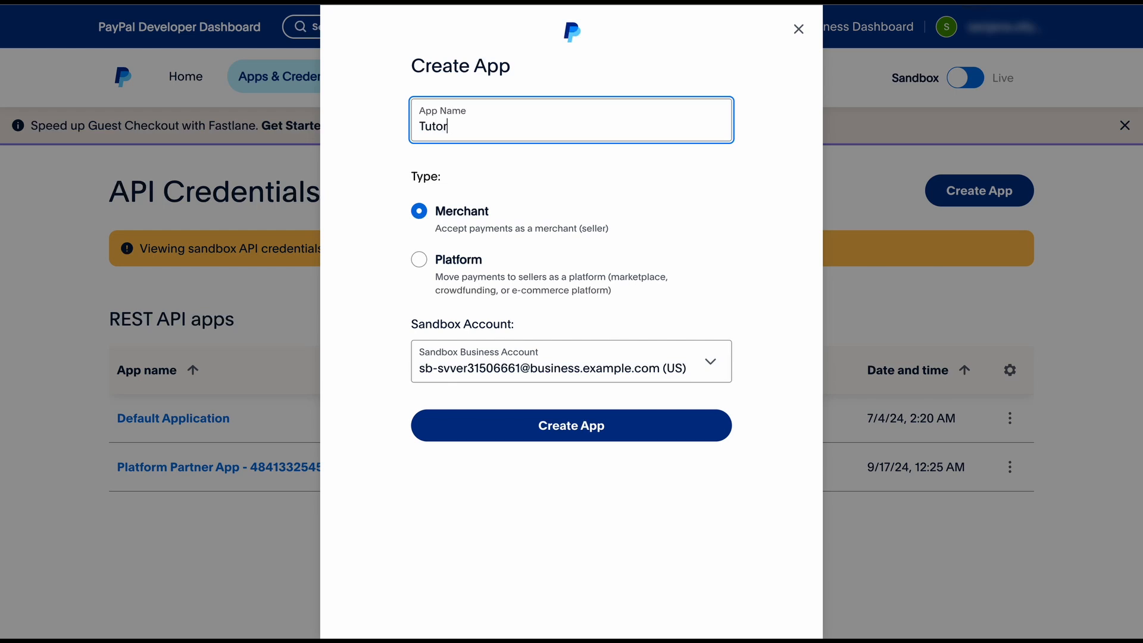
text(LMS)
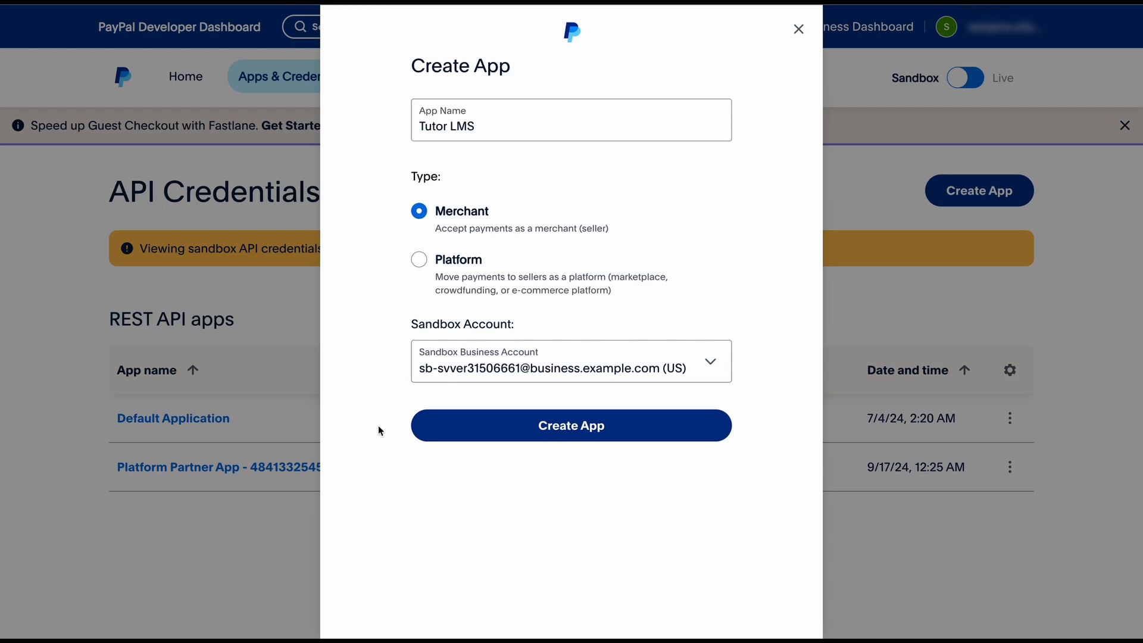
mouse_move(449, 241)
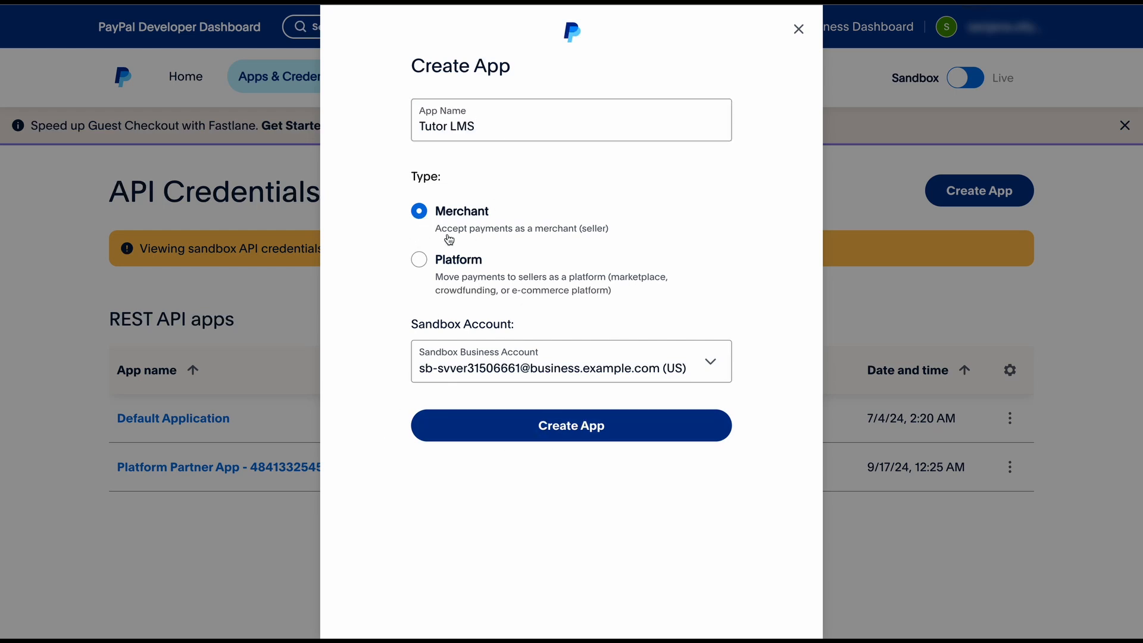
click(571, 425)
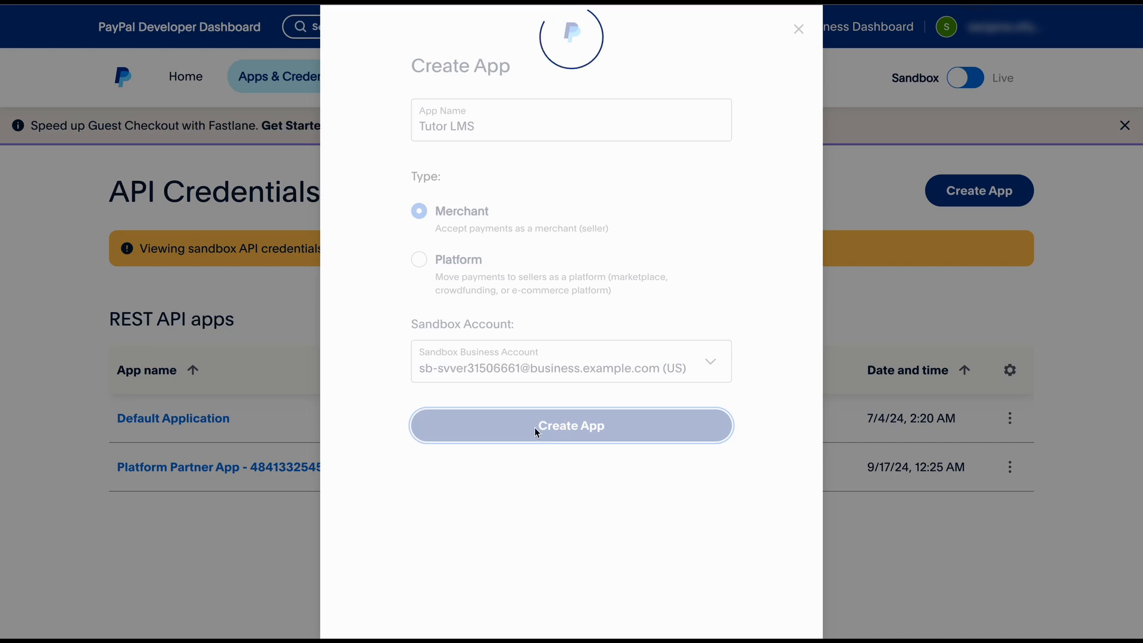
click(570, 425)
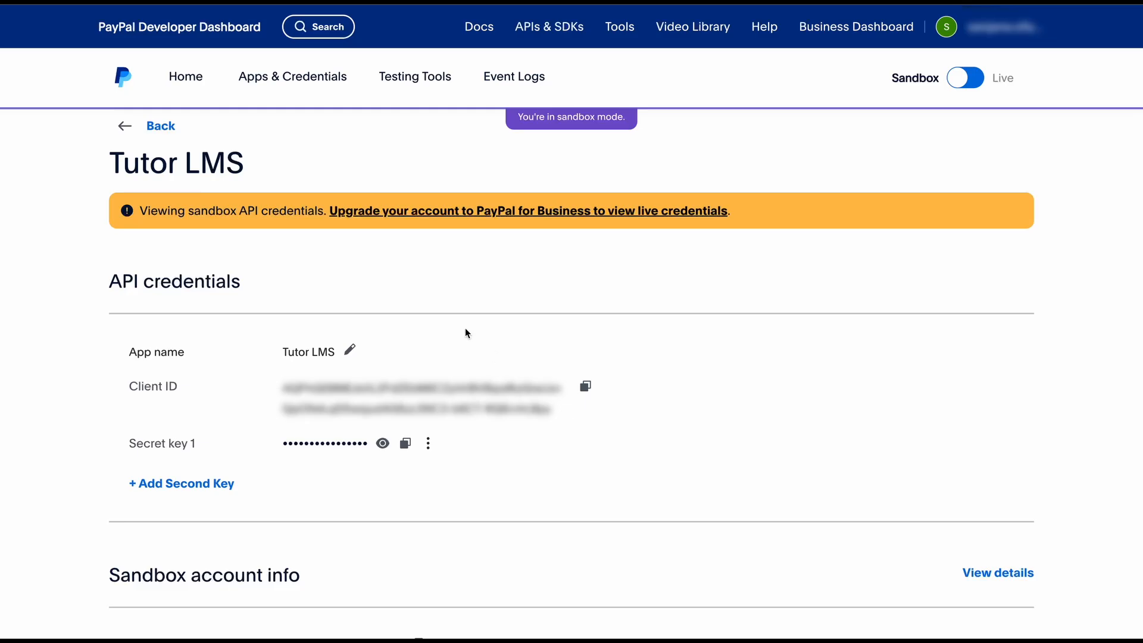
mouse_move(670, 367)
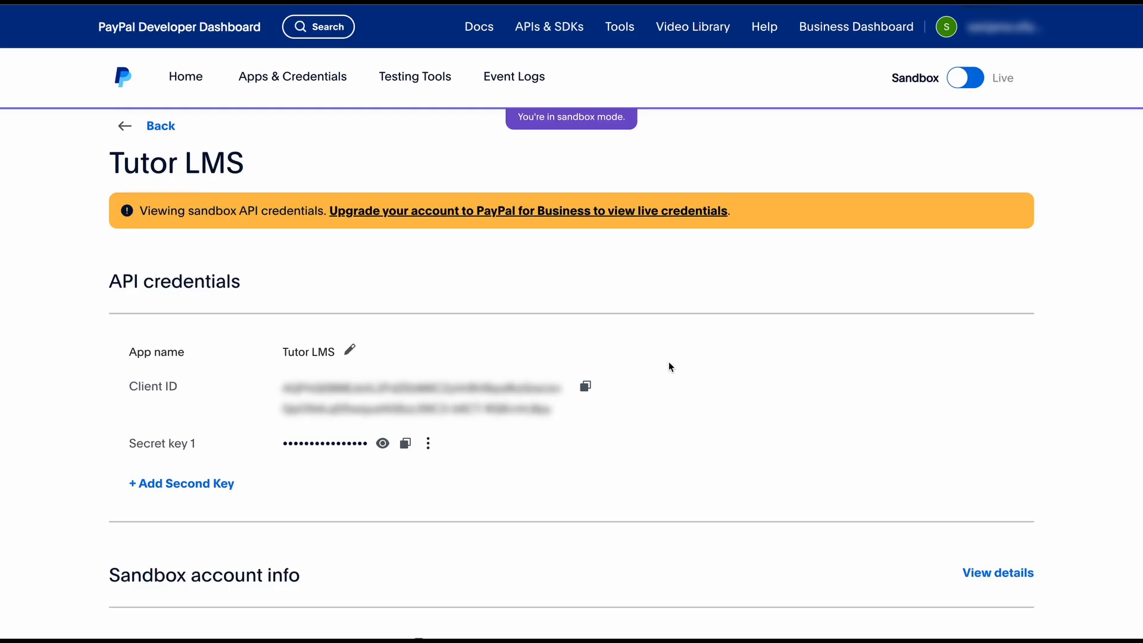
mouse_move(662, 429)
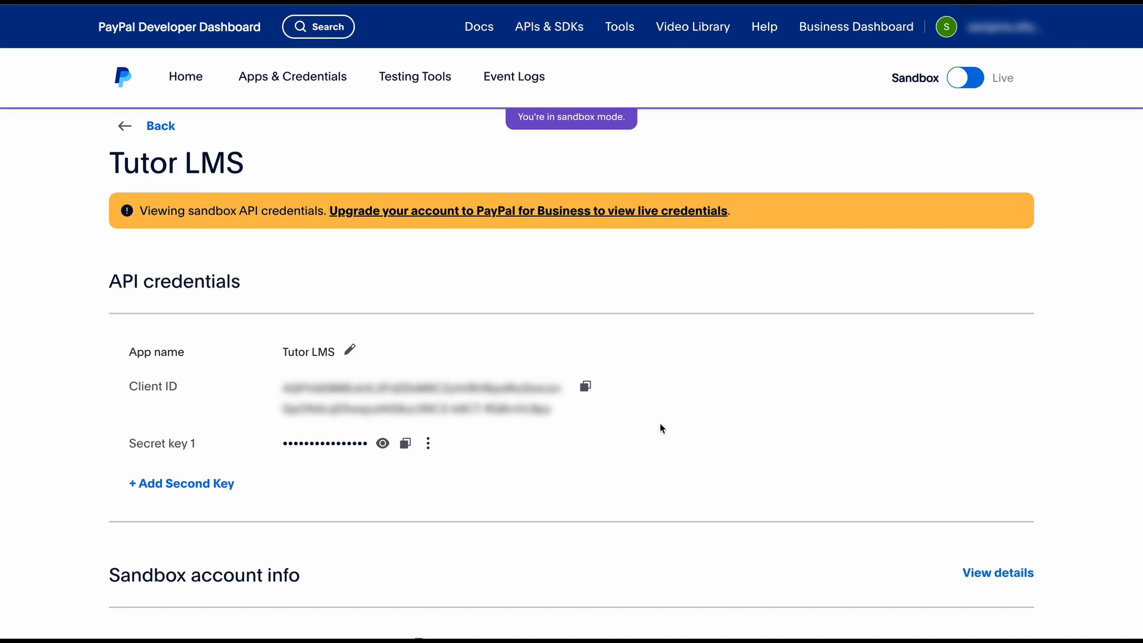
mouse_move(586, 388)
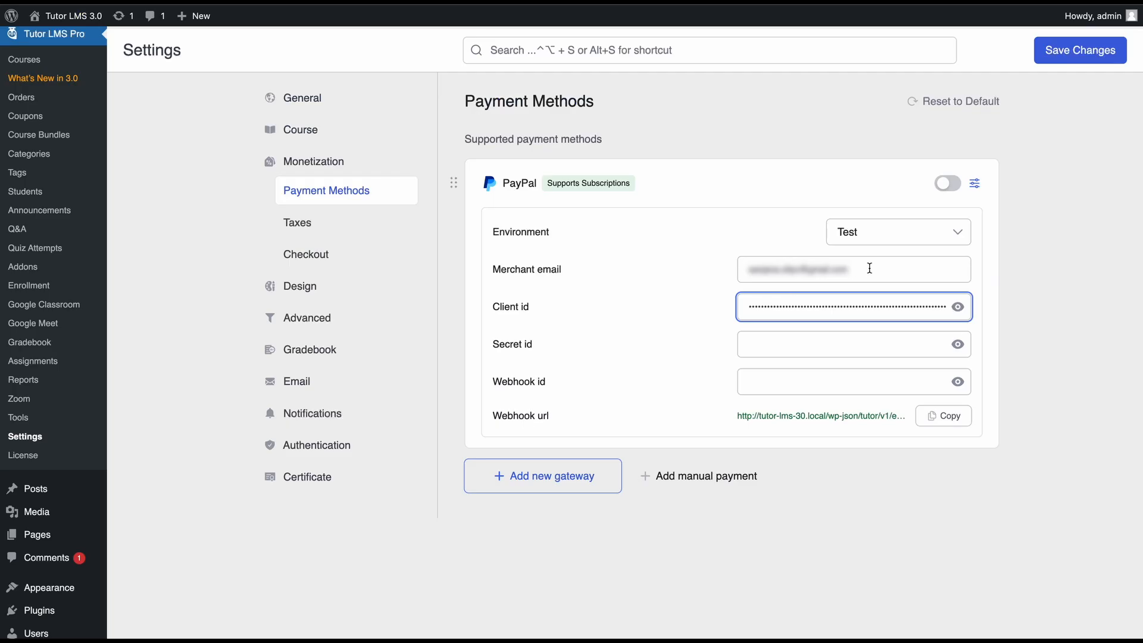
Step: Paste the app's client ID into Tutor LMS's Client id field and copy the secret key
click(854, 344)
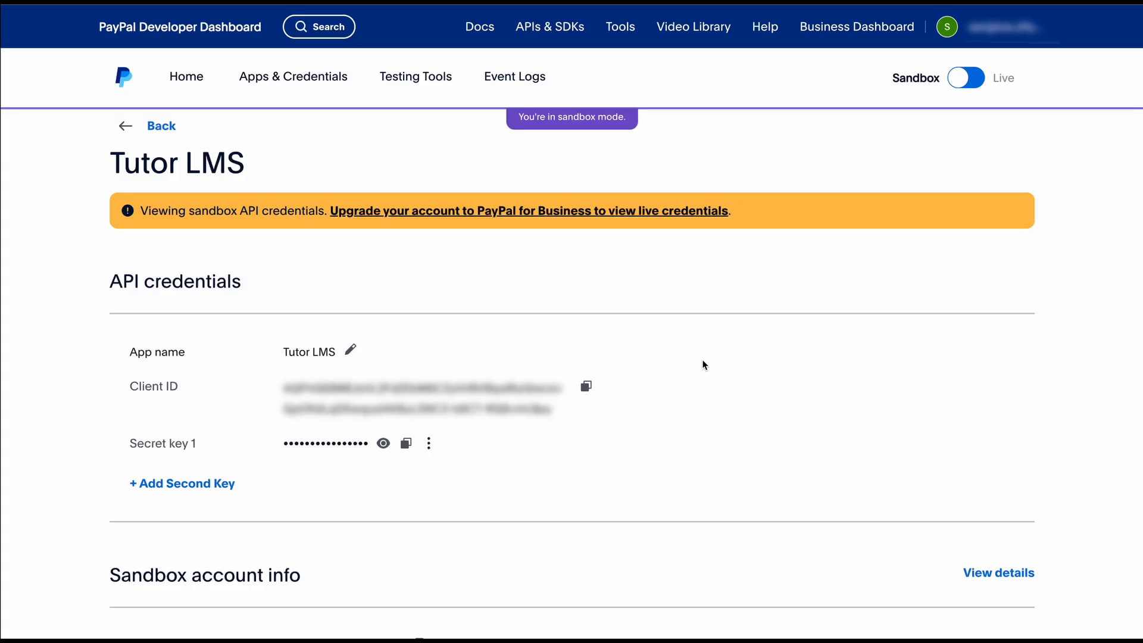
click(405, 443)
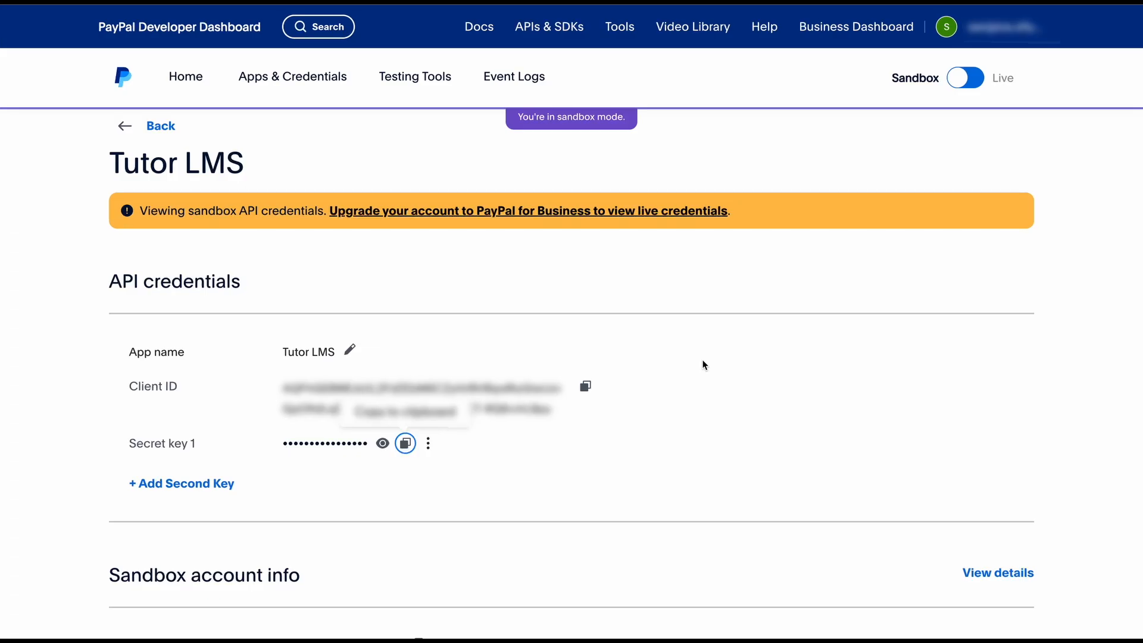
Step: Start a new sandbox webhook and copy the Tutor LMS webhook URL for it
scroll(down, 3)
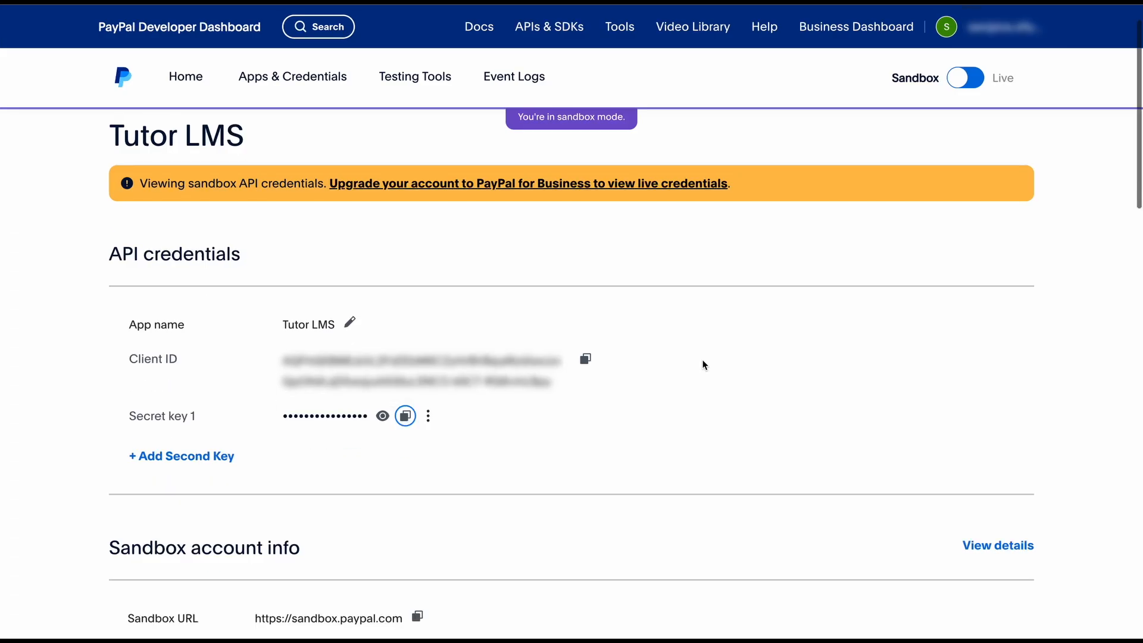
scroll(down, 3)
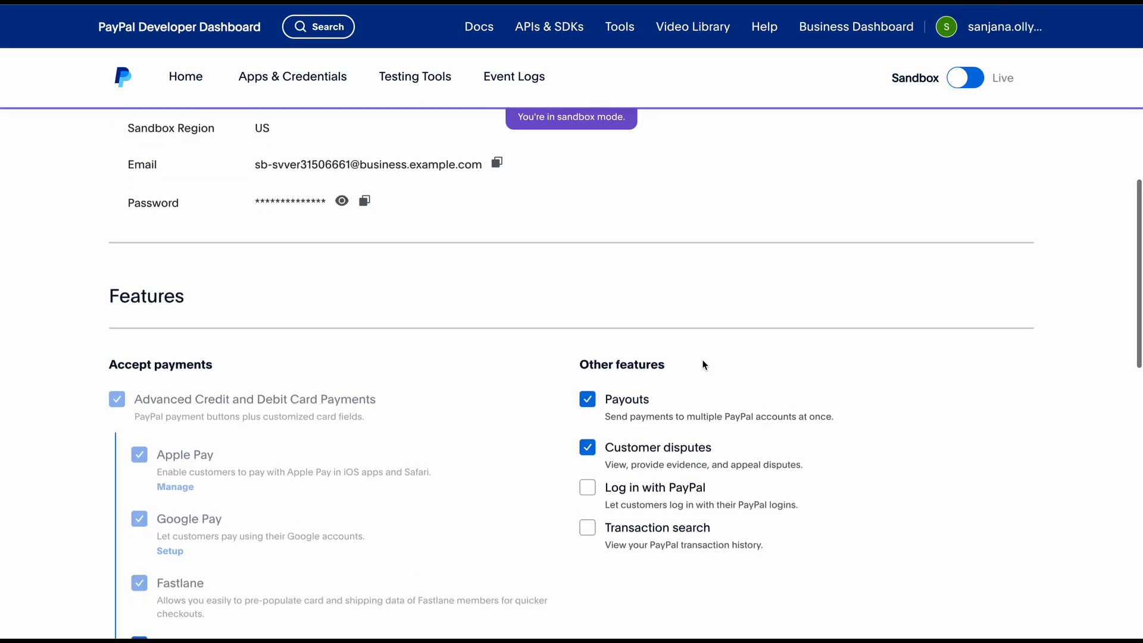
scroll(down, 3)
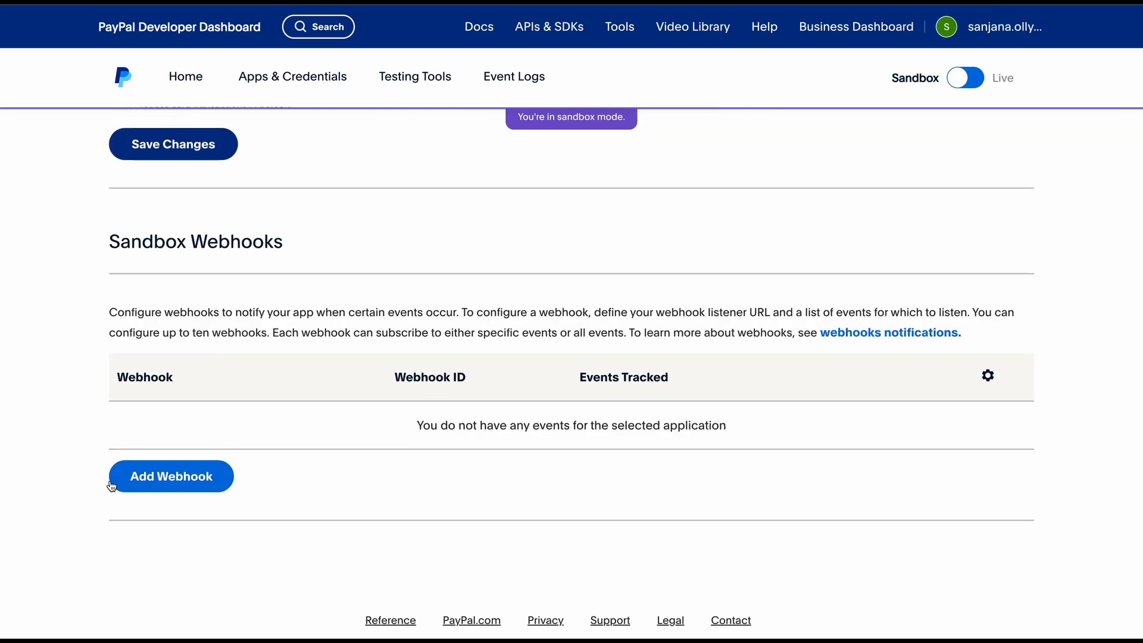
click(172, 476)
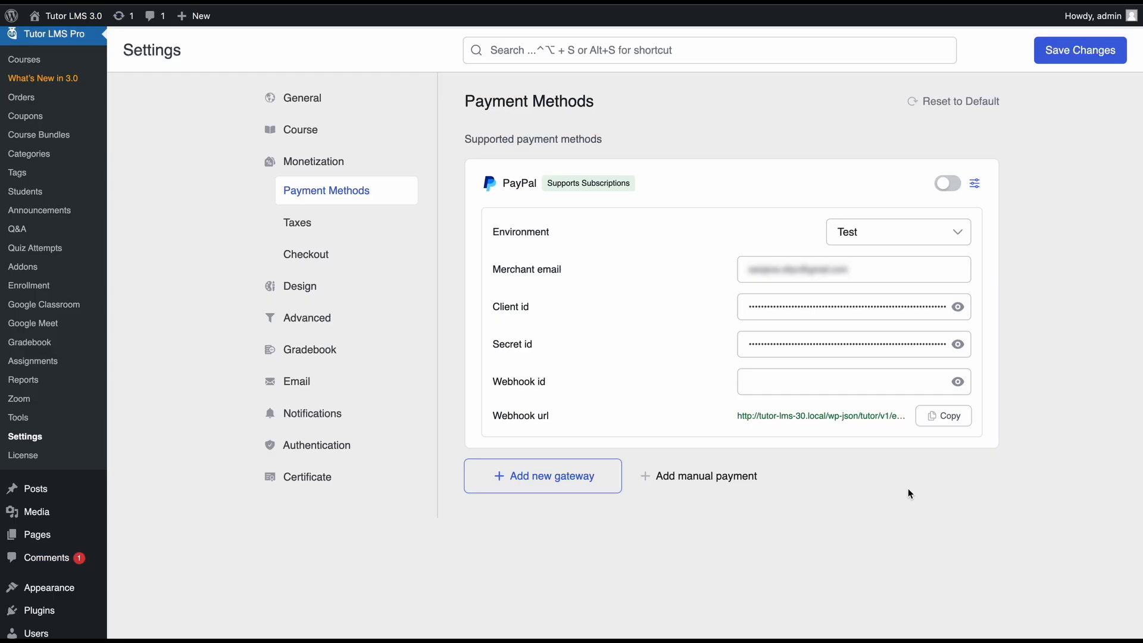
mouse_move(681, 418)
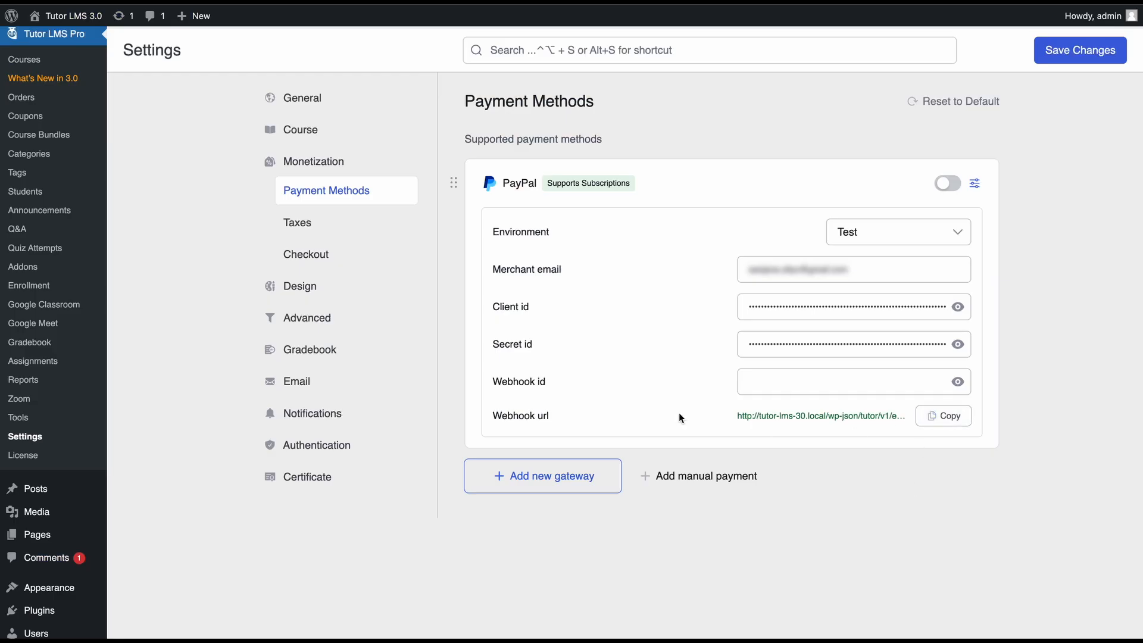
mouse_move(541, 419)
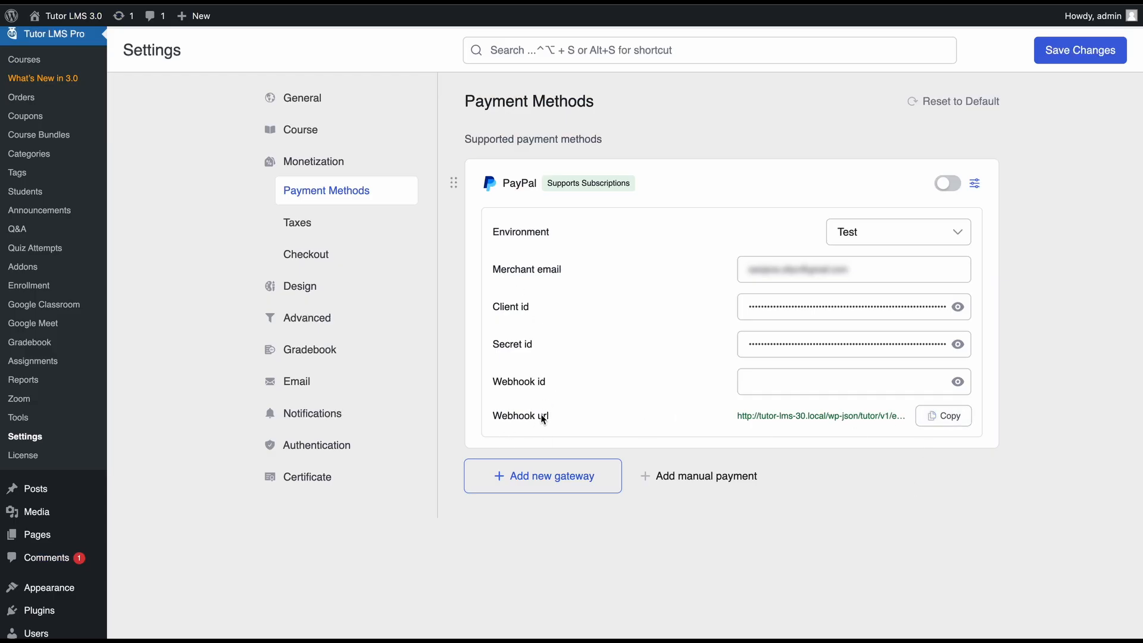
click(943, 416)
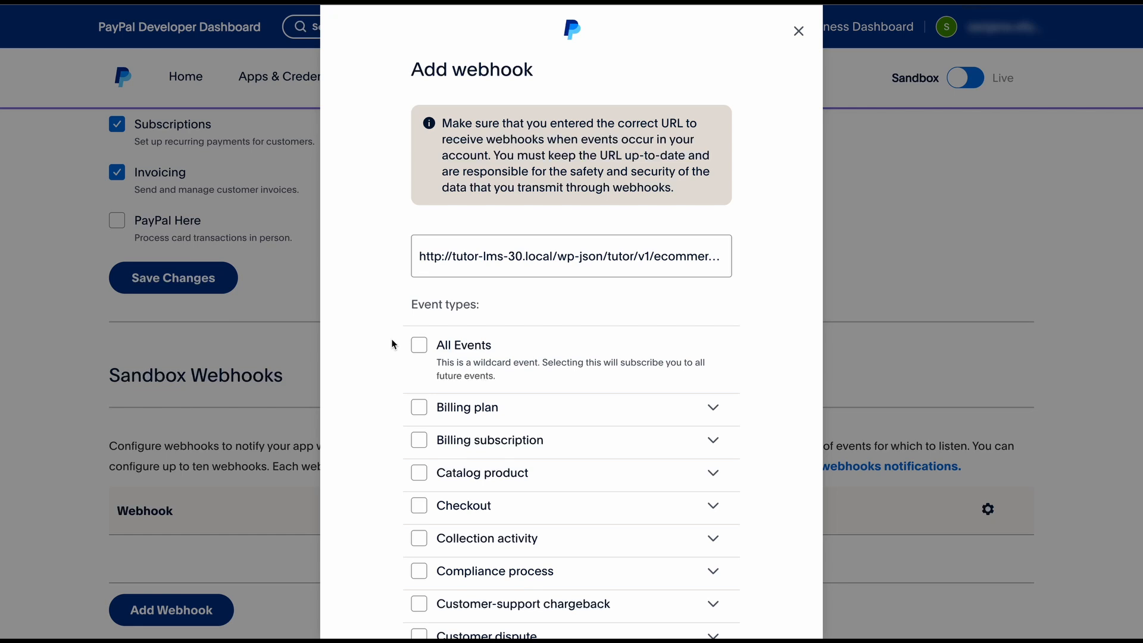
Step: Subscribe the webhook to Checkout and Payment capture completed events and save it for its webhook ID
scroll(down, 3)
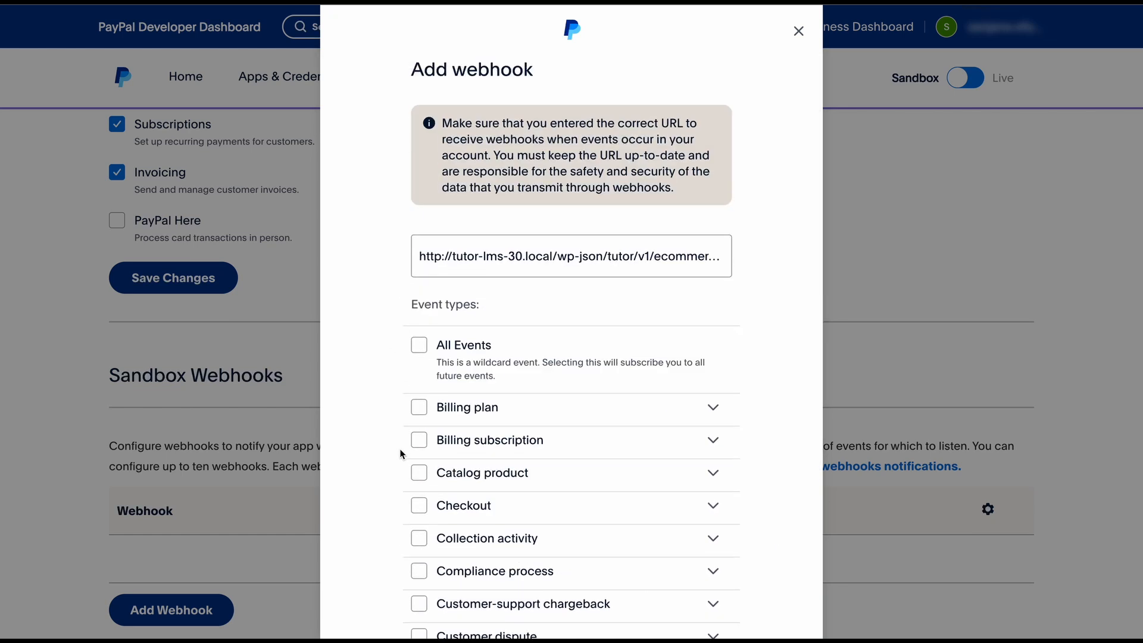
click(713, 504)
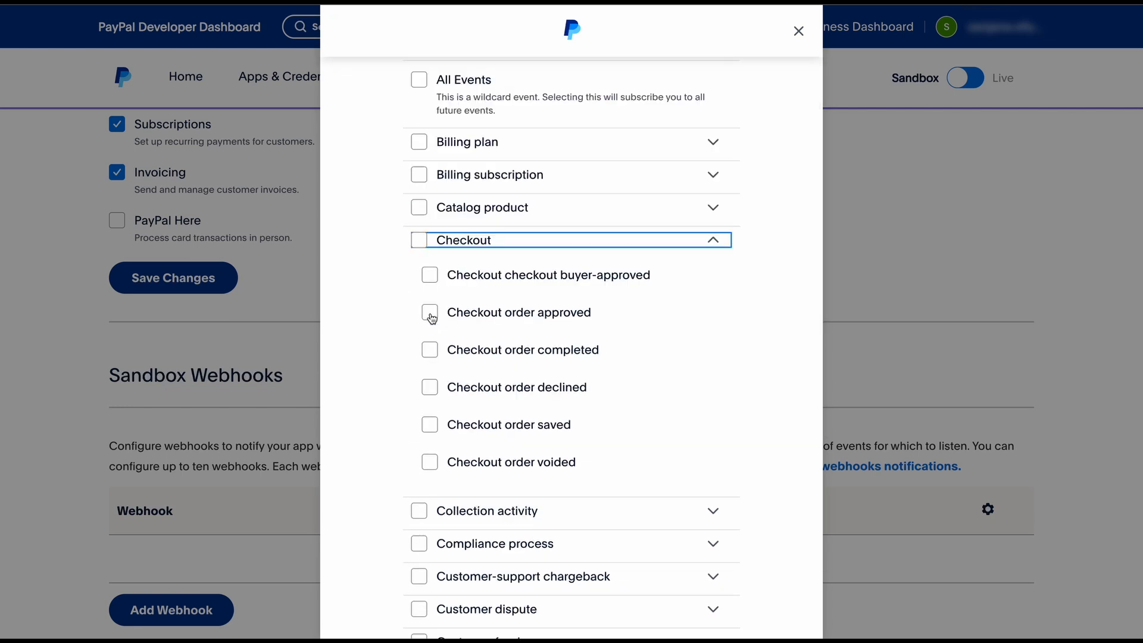
click(428, 312)
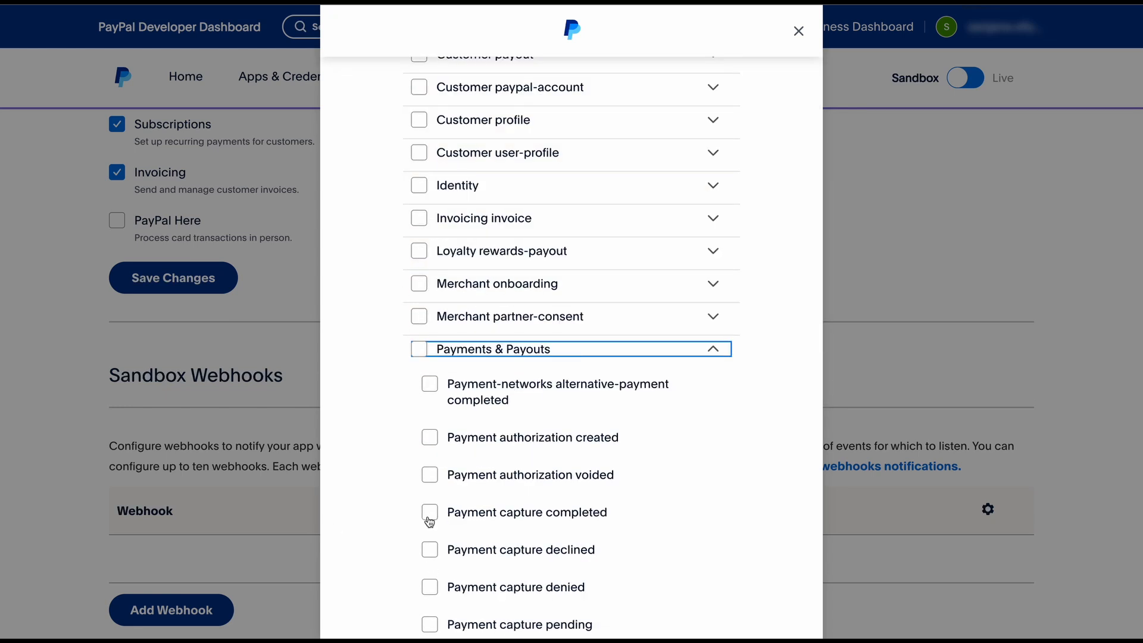
click(429, 512)
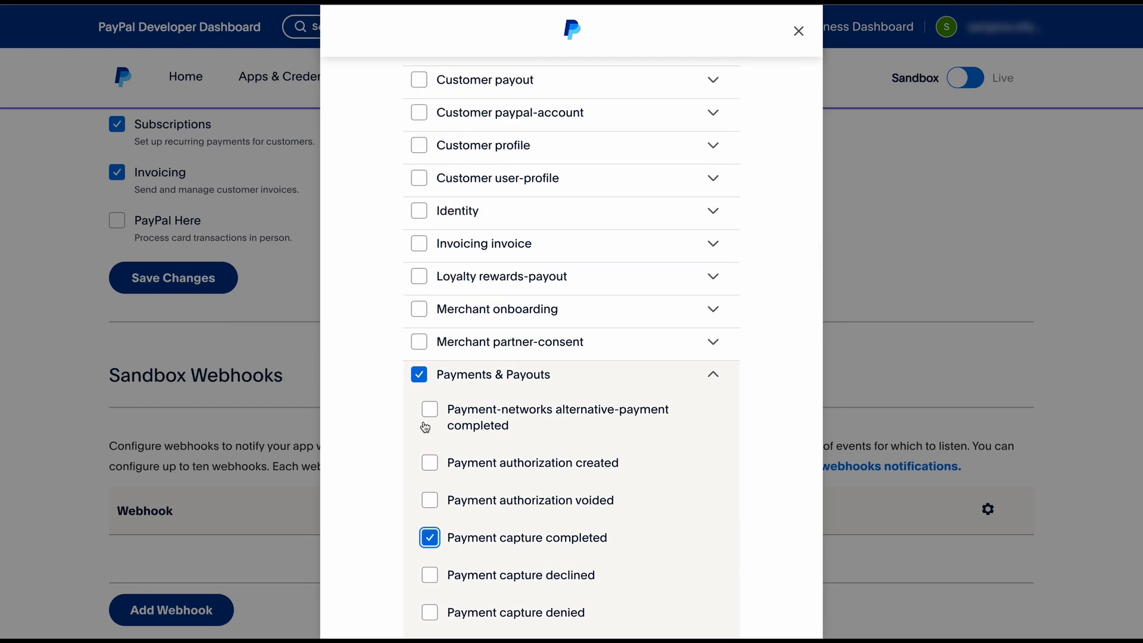
click(419, 374)
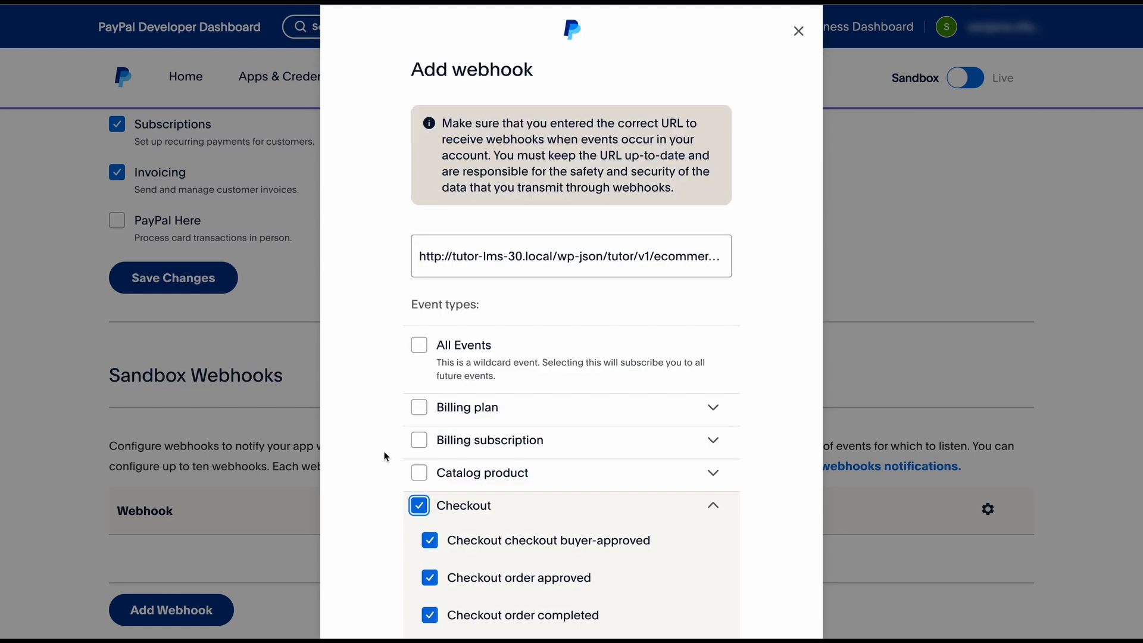
mouse_move(714, 502)
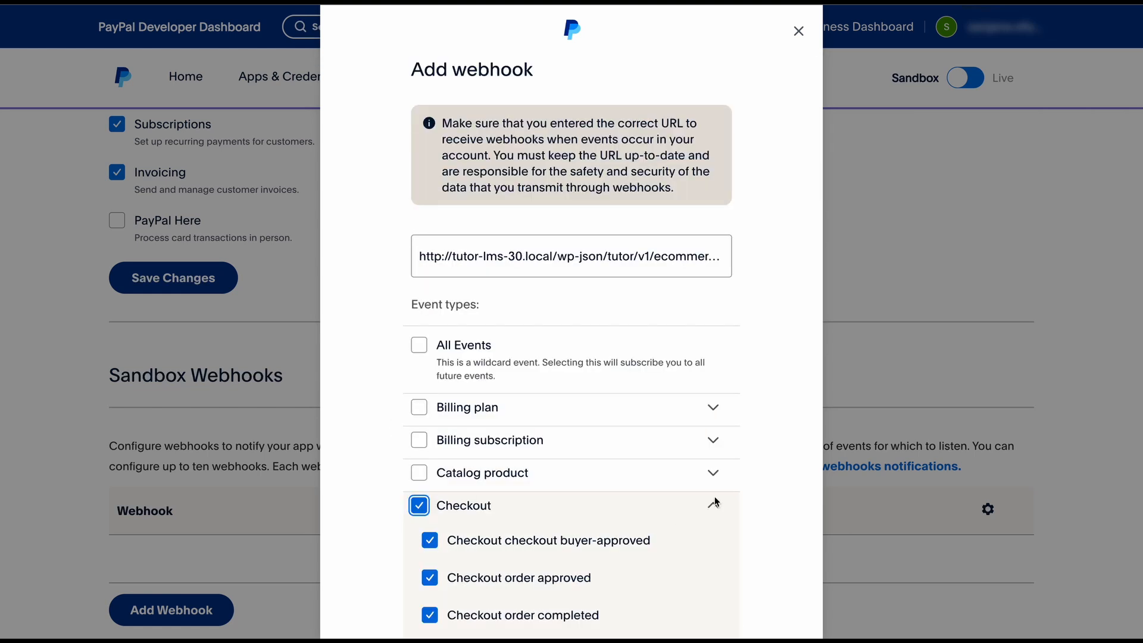
scroll(down, 3)
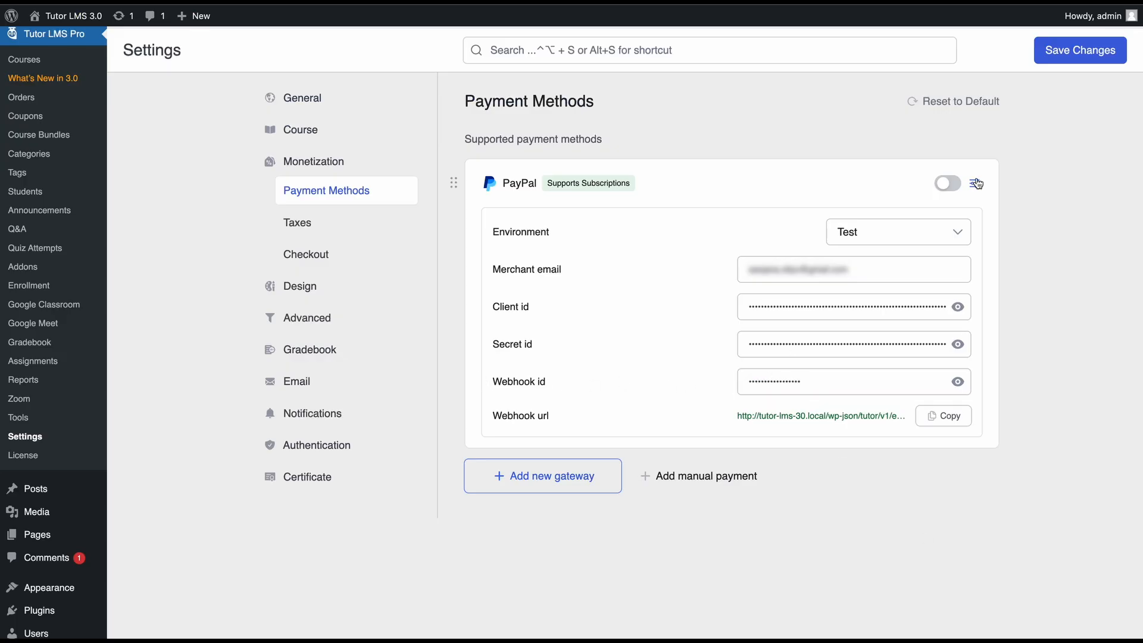
Step: Enable the PayPal payment method and save the settings
click(948, 184)
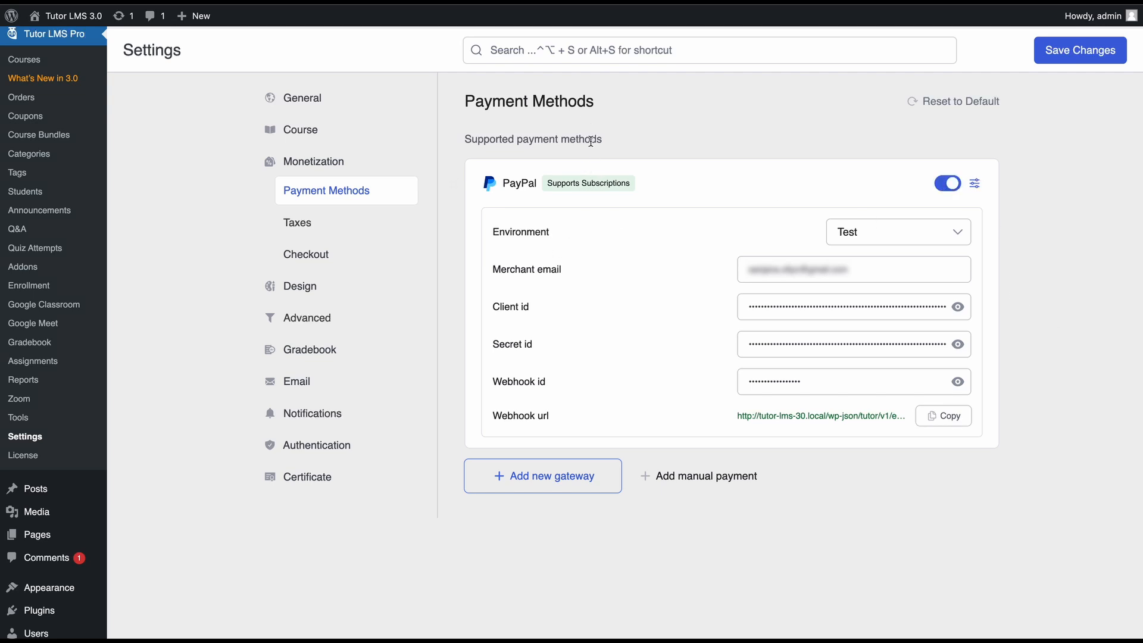
mouse_move(1088, 53)
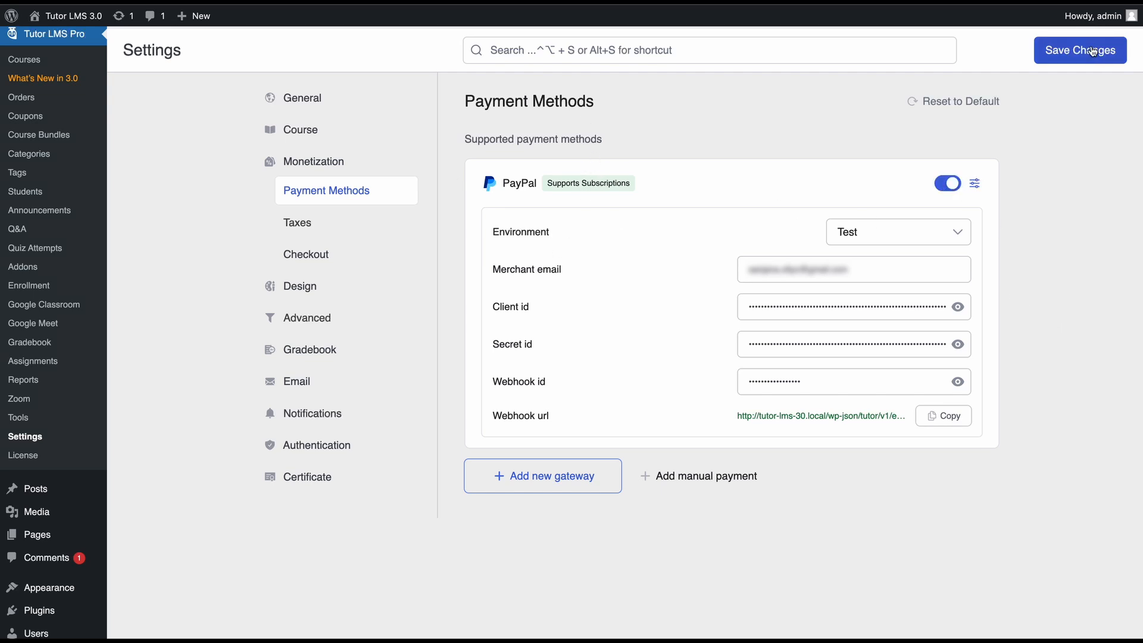
click(1080, 50)
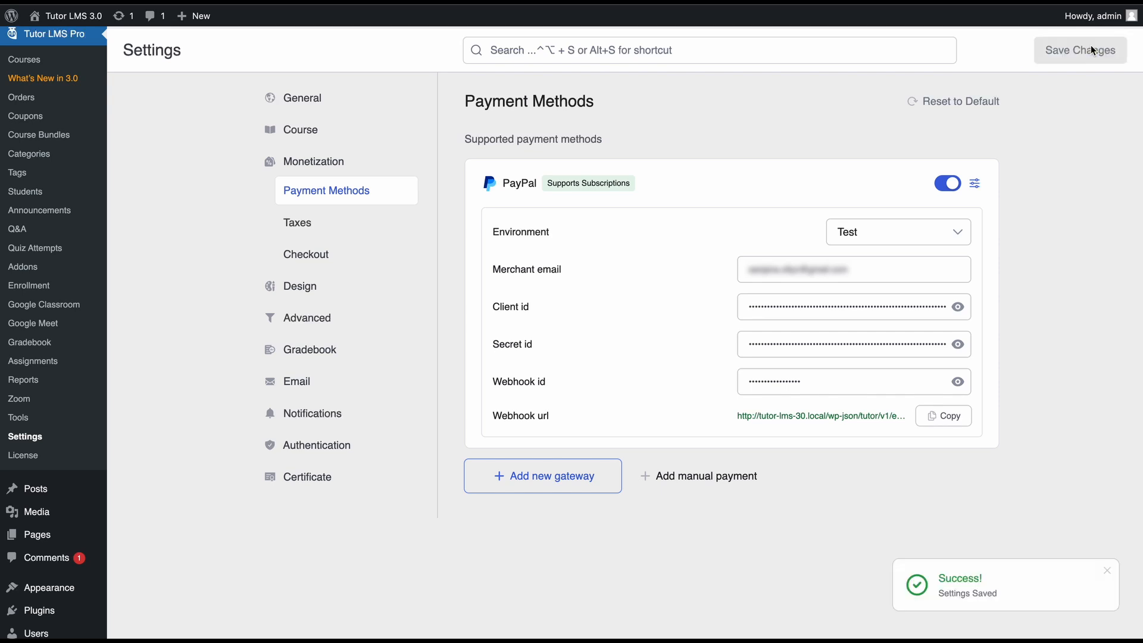
mouse_move(1036, 303)
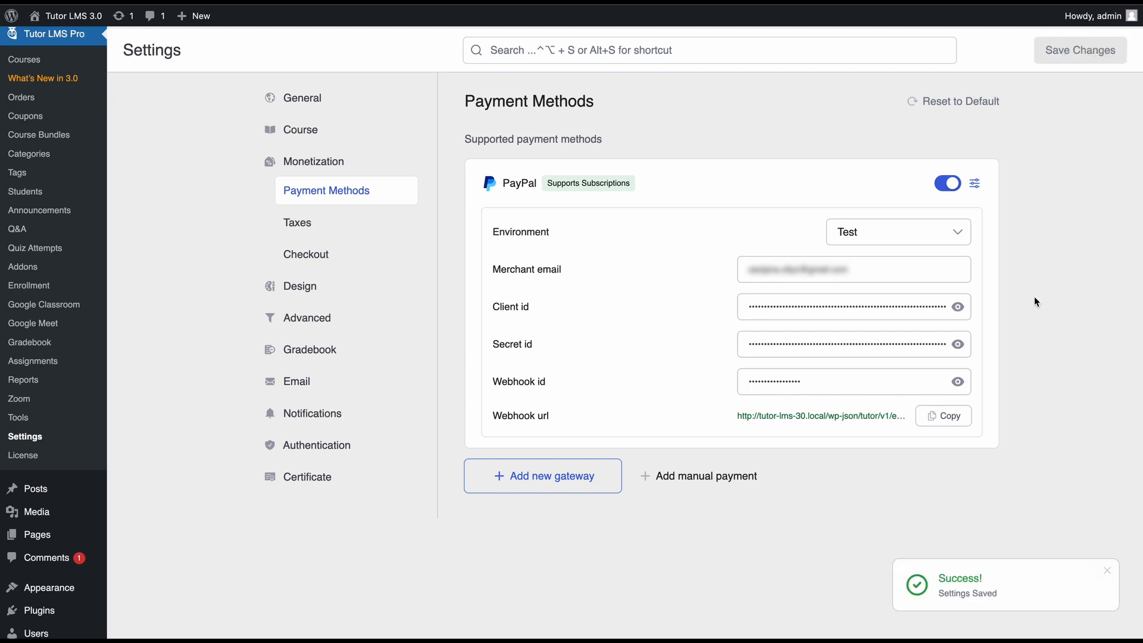